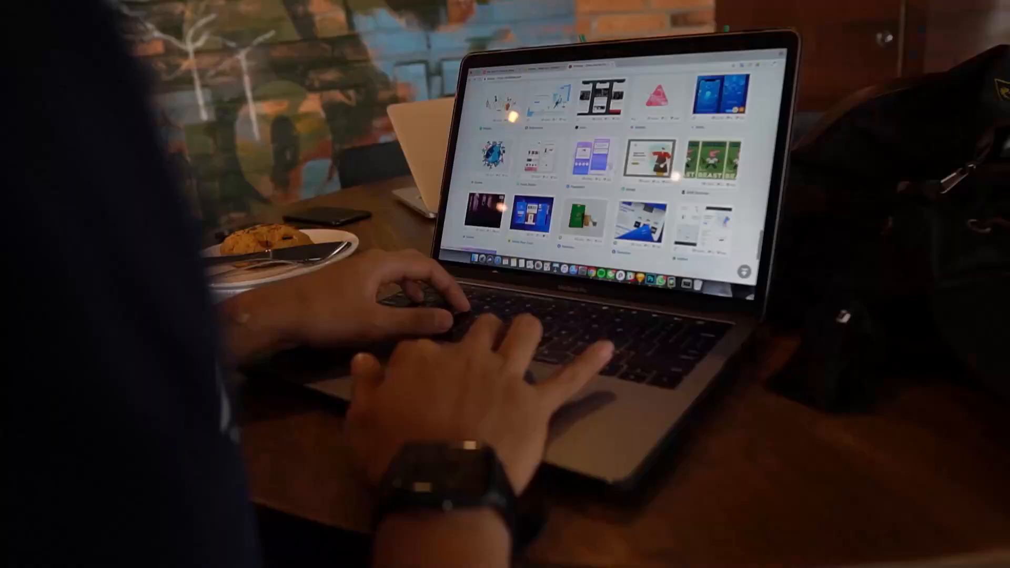
Bring up Brave from the taskbar and go to figma.com via the address bar.
{"action": "scroll", "scroll_direction": "down", "scroll_amount": 3}
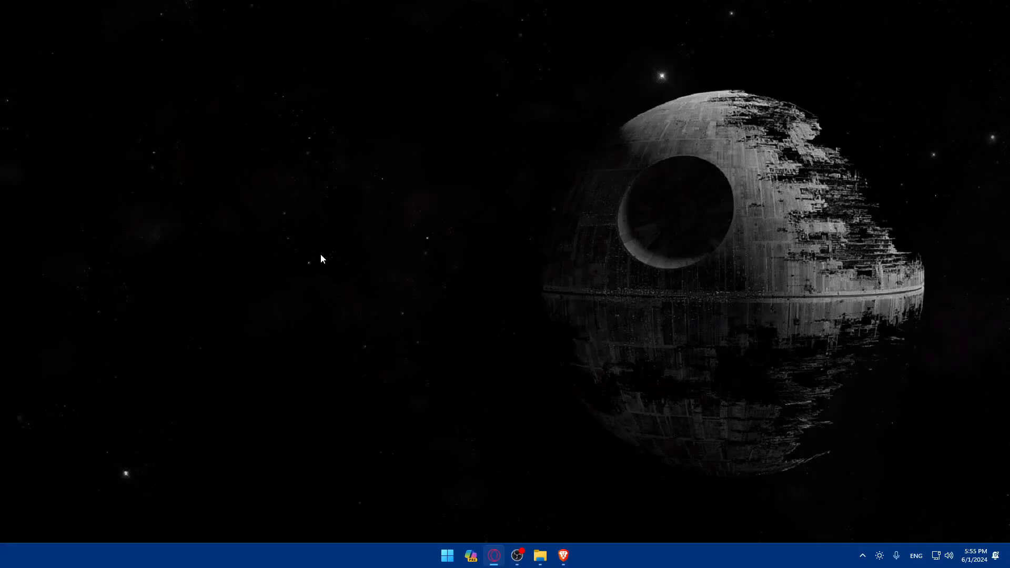
{"action": "mouse_move", "coordinate": [562, 555]}
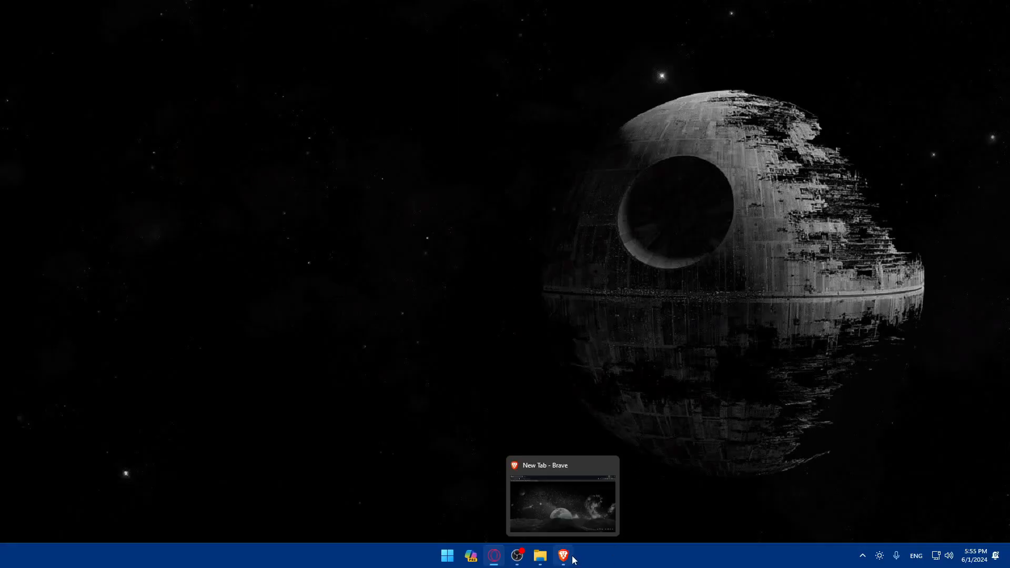
{"action": "left_click", "coordinate": [563, 556]}
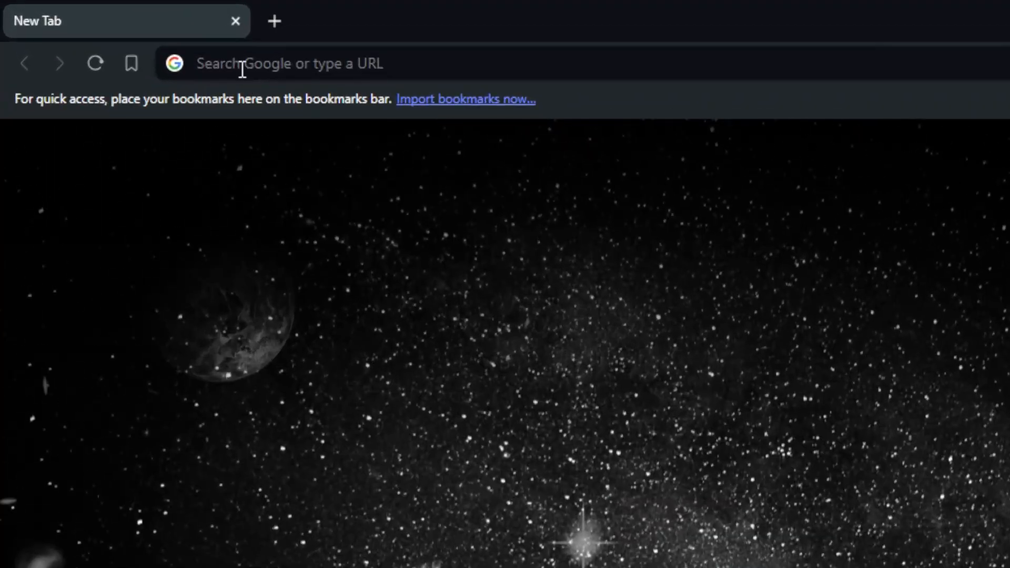
{"action": "type", "text": "figma.com"}
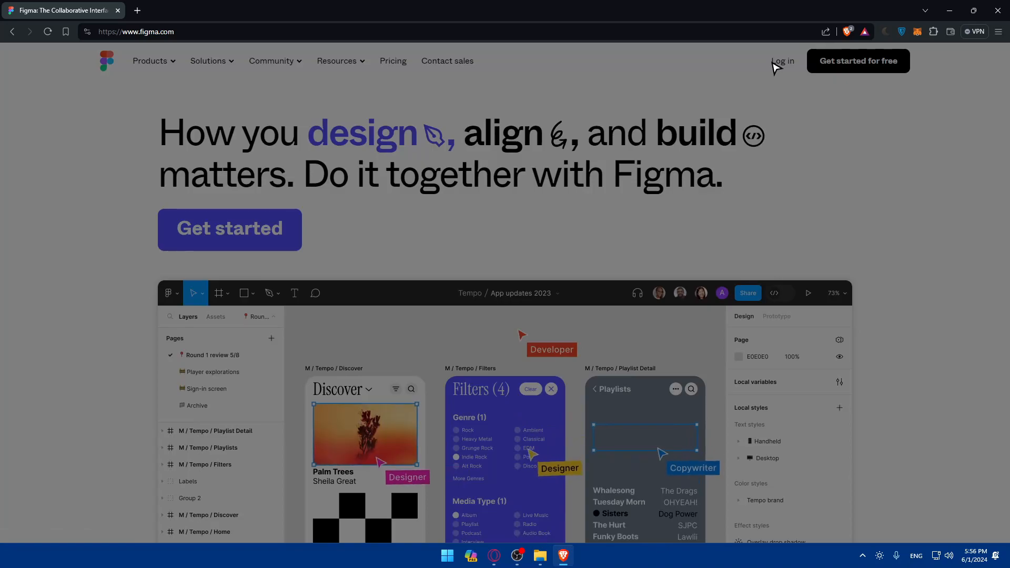
Open Log in, glance at Create account, then sign in with Continue with Google.
{"action": "left_click", "coordinate": [781, 60]}
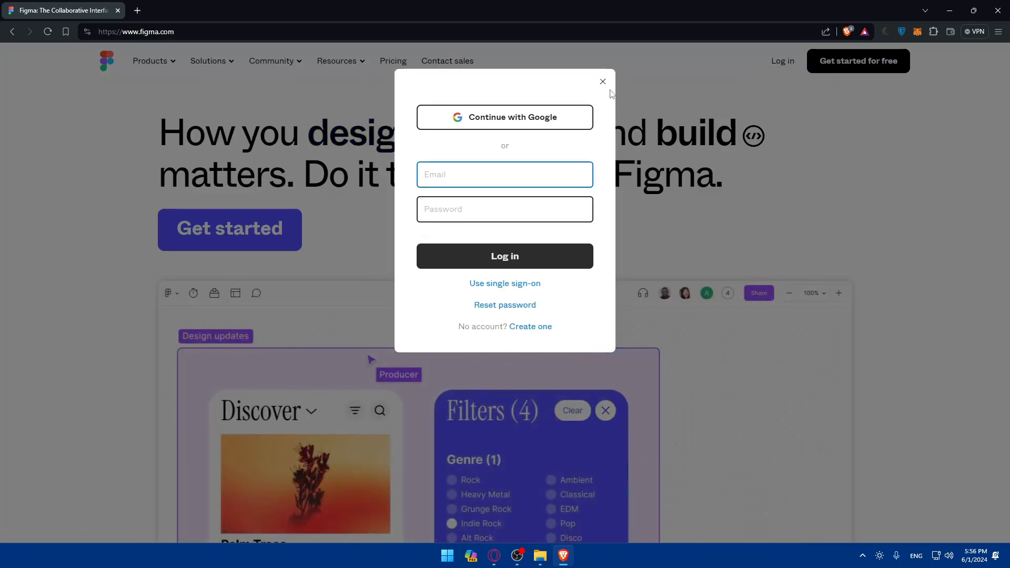
{"action": "left_click", "coordinate": [602, 81]}
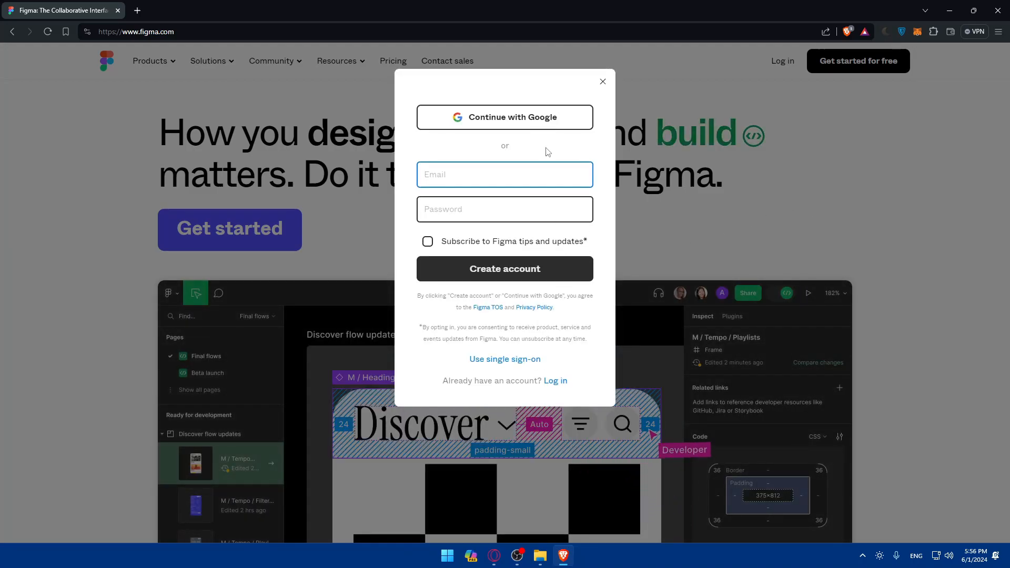
{"action": "left_click", "coordinate": [602, 81]}
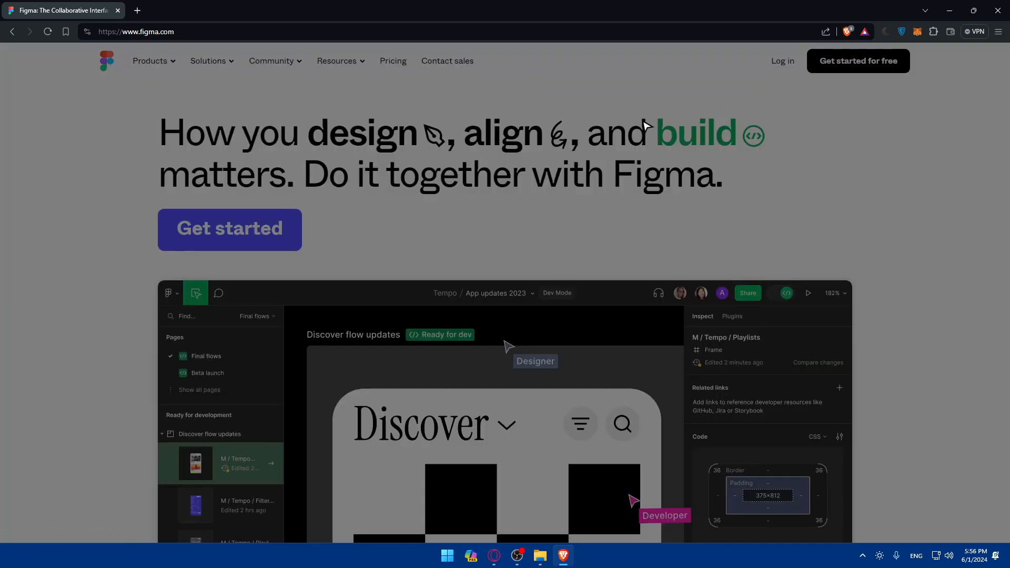
{"action": "left_click", "coordinate": [781, 61]}
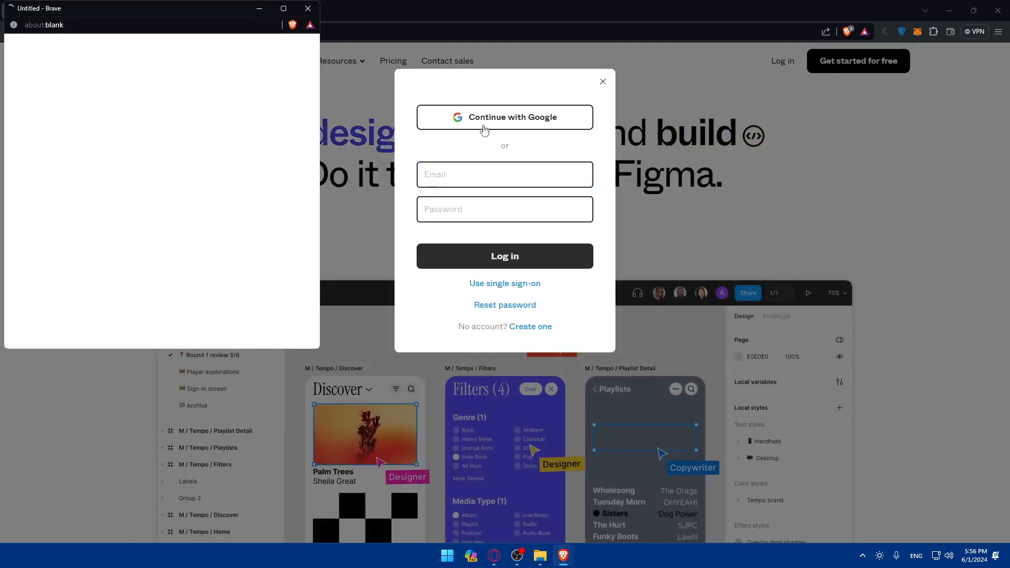
{"action": "left_click", "coordinate": [503, 117]}
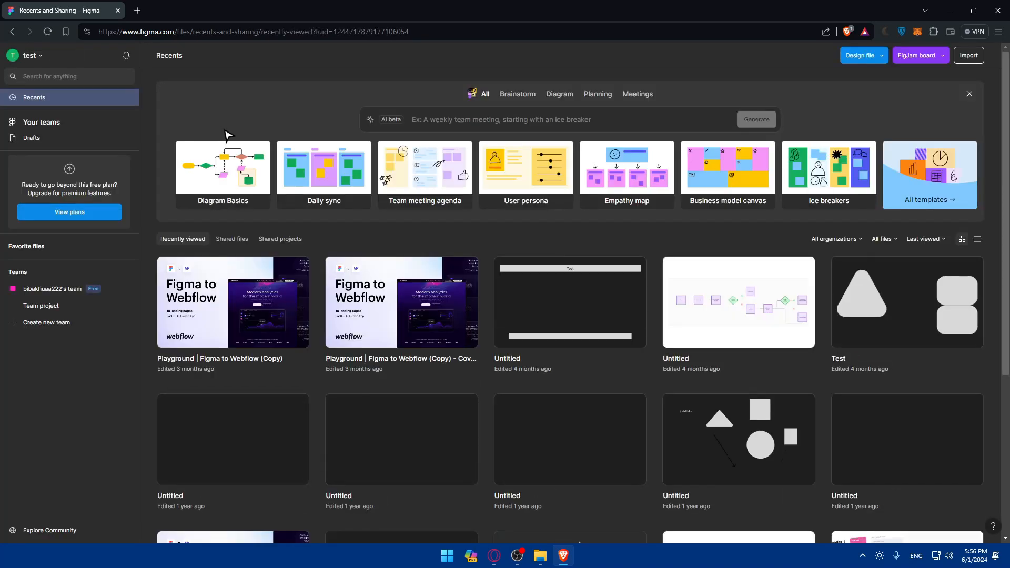
{"action": "mouse_move", "coordinate": [222, 174]}
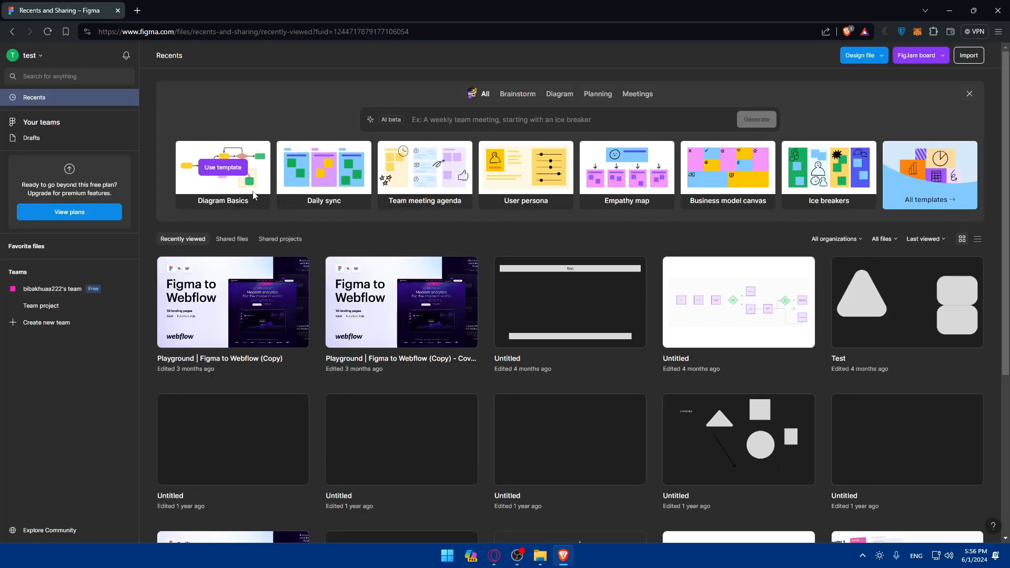
{"action": "mouse_move", "coordinate": [263, 191]}
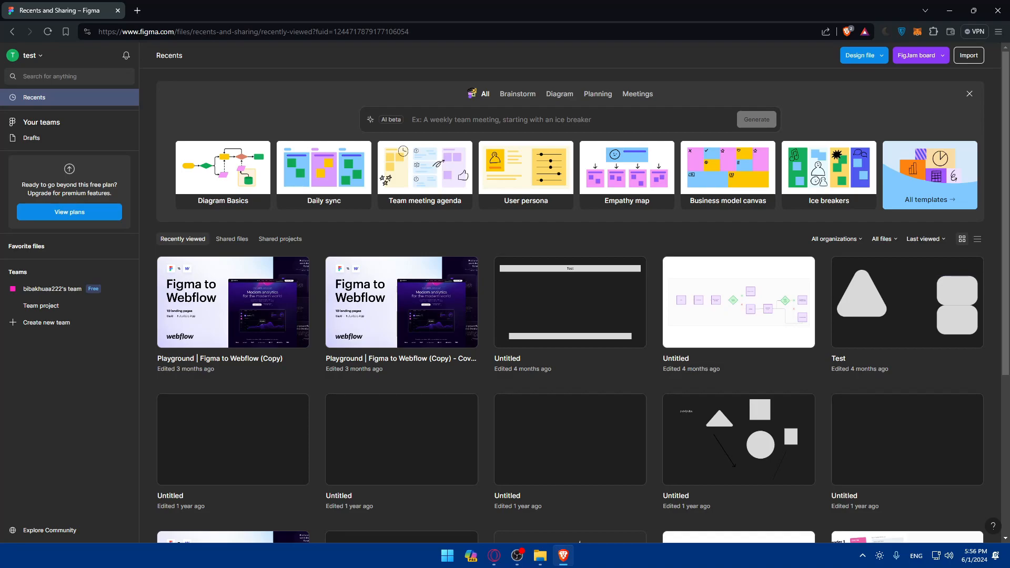
{"action": "mouse_move", "coordinate": [899, 180]}
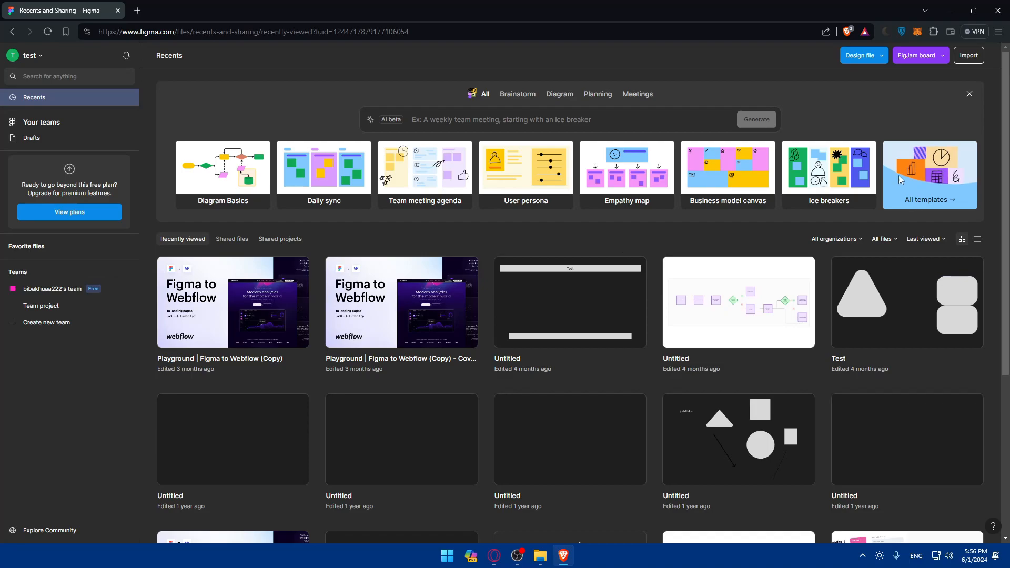
{"action": "left_click", "coordinate": [862, 56]}
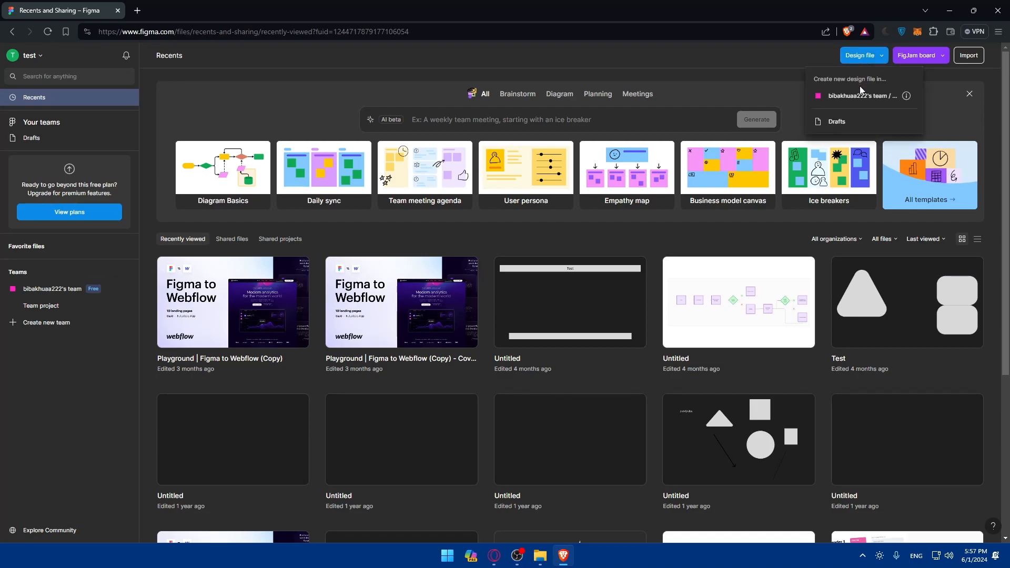
{"action": "left_click", "coordinate": [863, 96]}
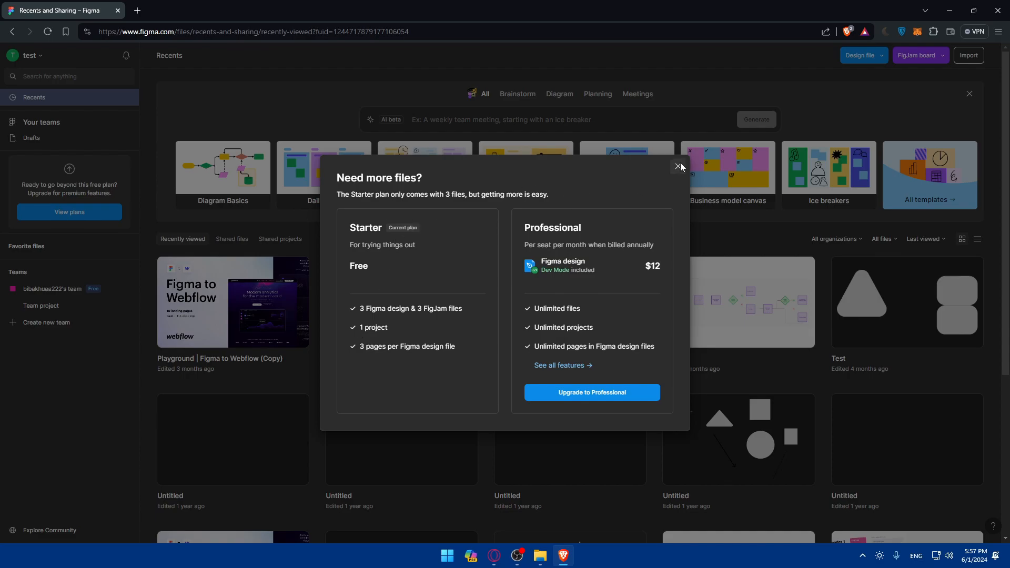
{"action": "left_click", "coordinate": [678, 166]}
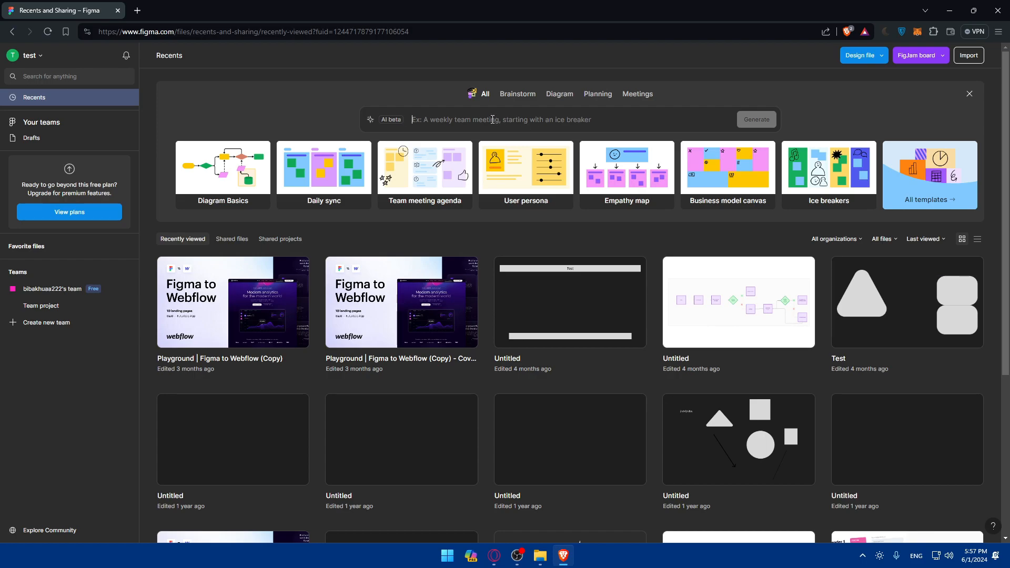
Enter 'create a login page' in the AI beta prompt and generate the board.
{"action": "type", "text": "create a logi"}
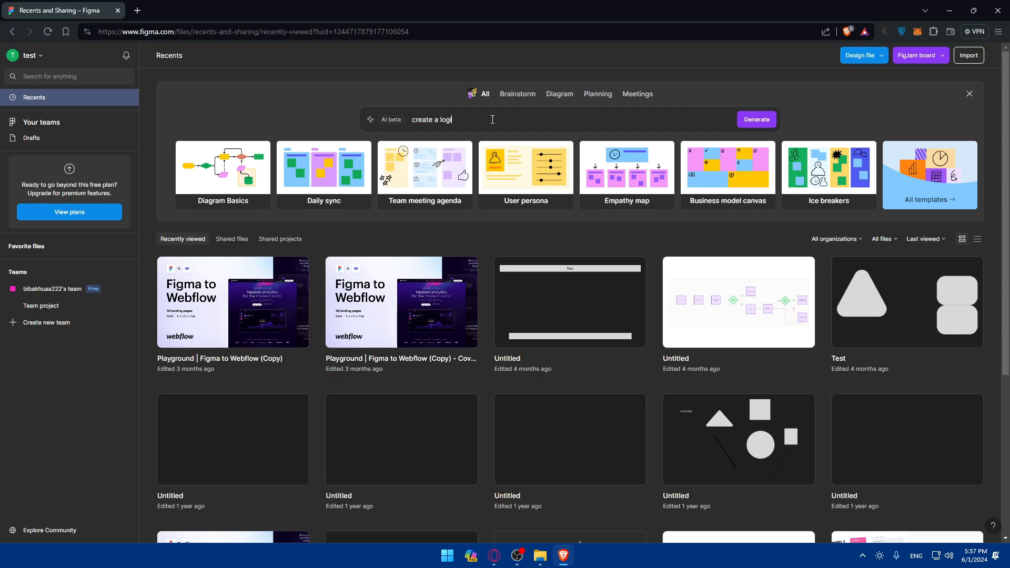
{"action": "type", "text": "n page"}
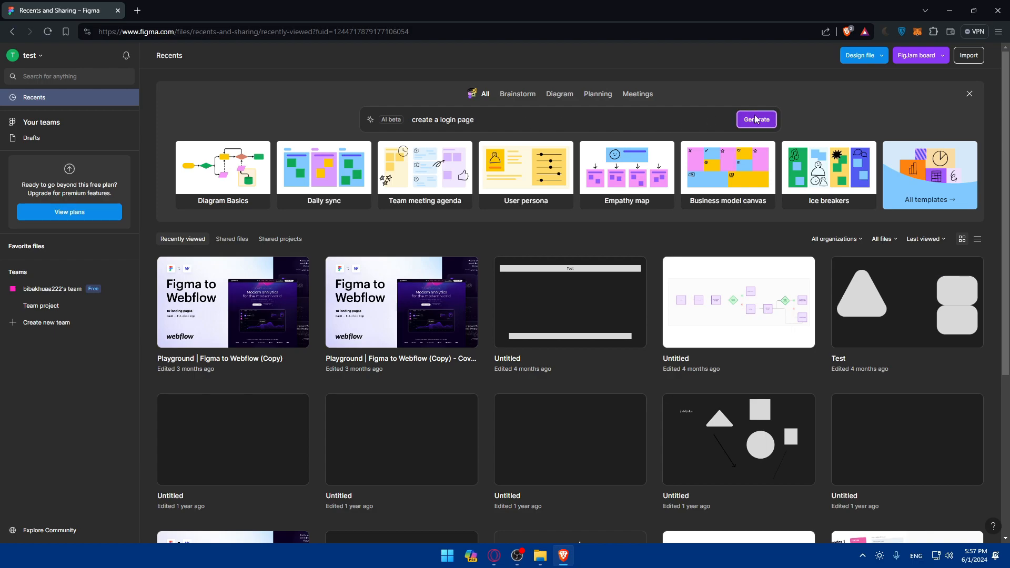
{"action": "left_click", "coordinate": [756, 120]}
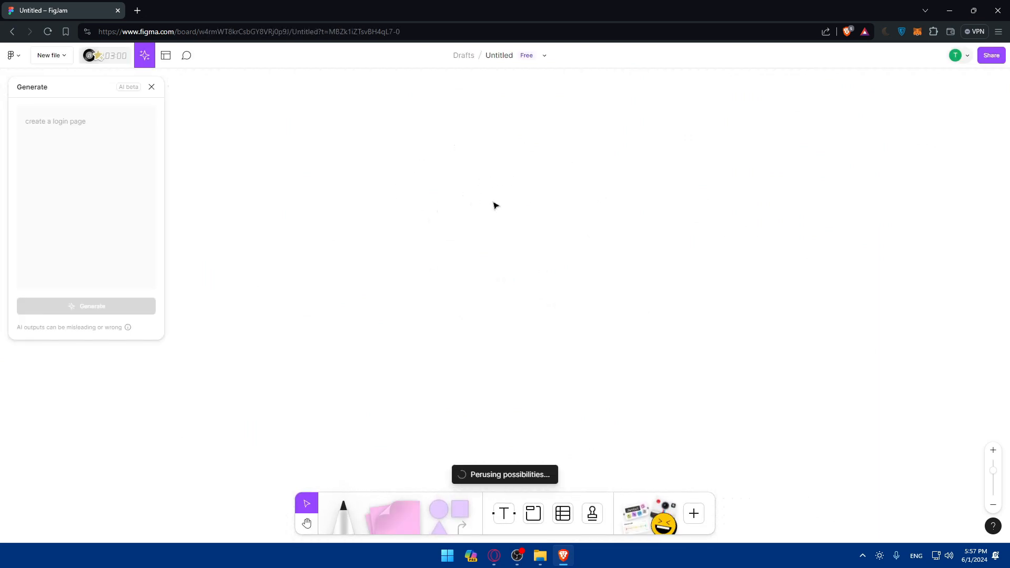
{"action": "mouse_move", "coordinate": [479, 497]}
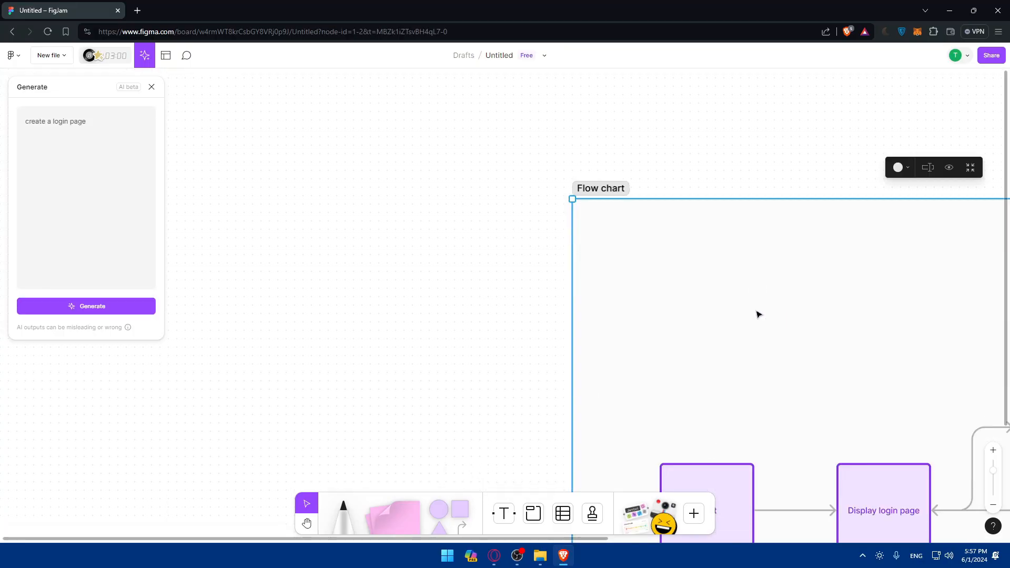
Scroll through the generated login flow chart, then hide and re-show the Flow chart section.
{"action": "scroll", "scroll_direction": "down", "scroll_amount": 3}
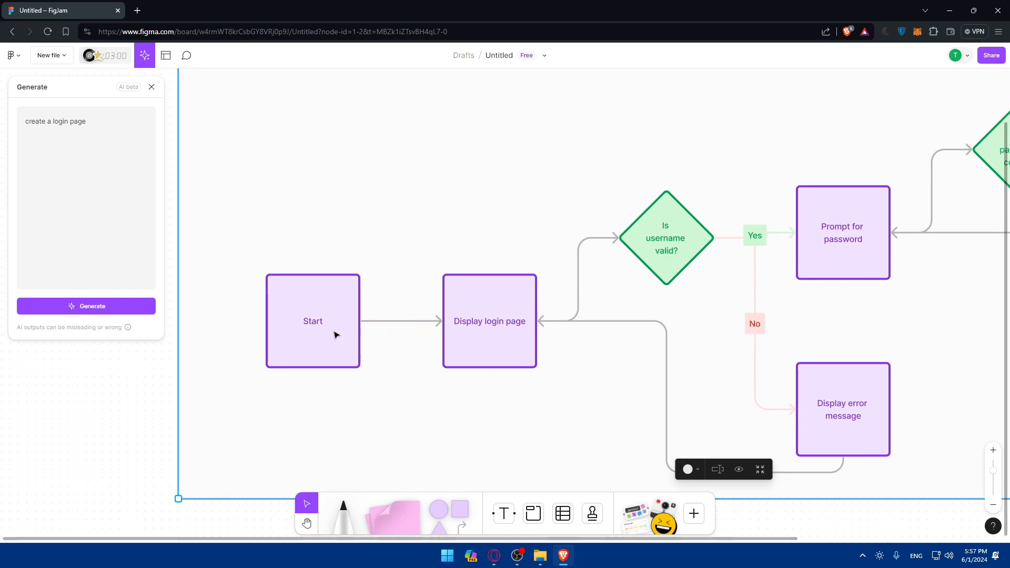
{"action": "mouse_move", "coordinate": [611, 520]}
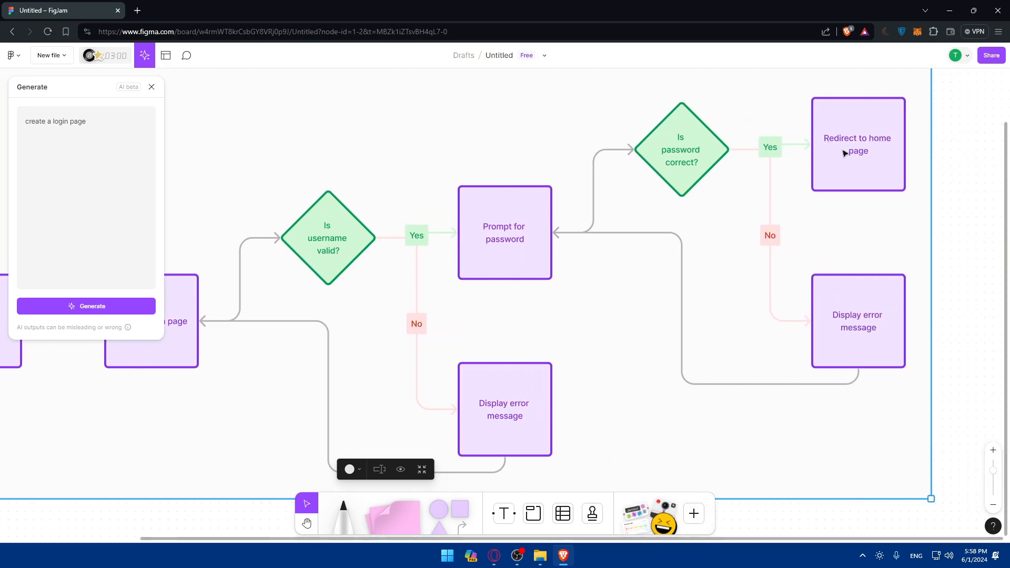
{"action": "mouse_move", "coordinate": [767, 295]}
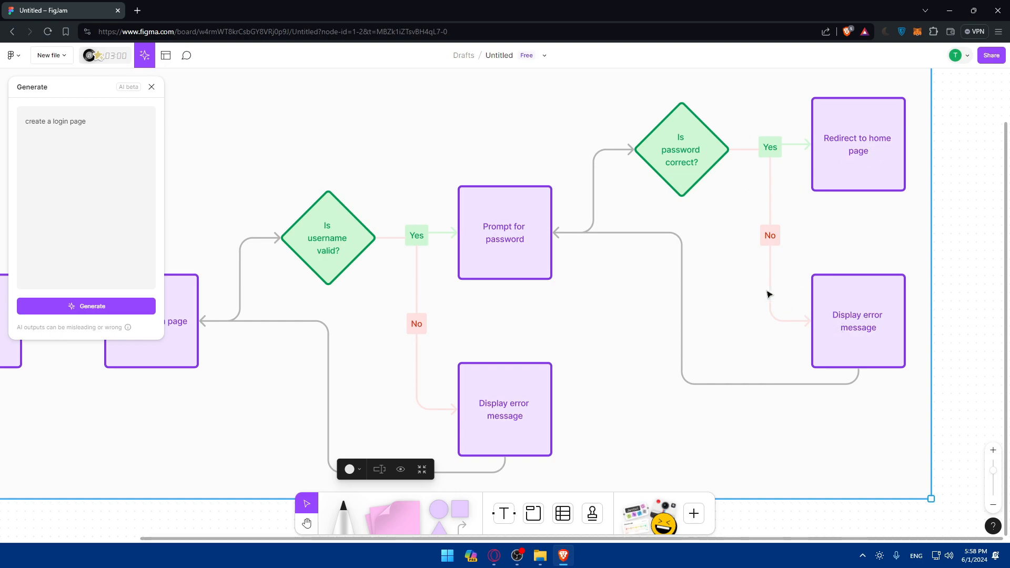
{"action": "mouse_move", "coordinate": [662, 259]}
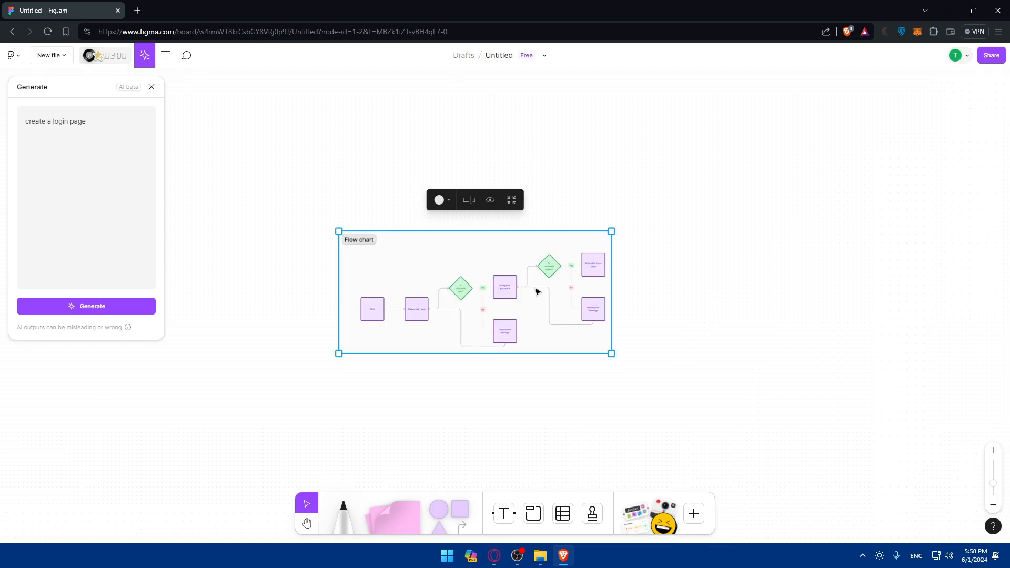
{"action": "left_click", "coordinate": [490, 200]}
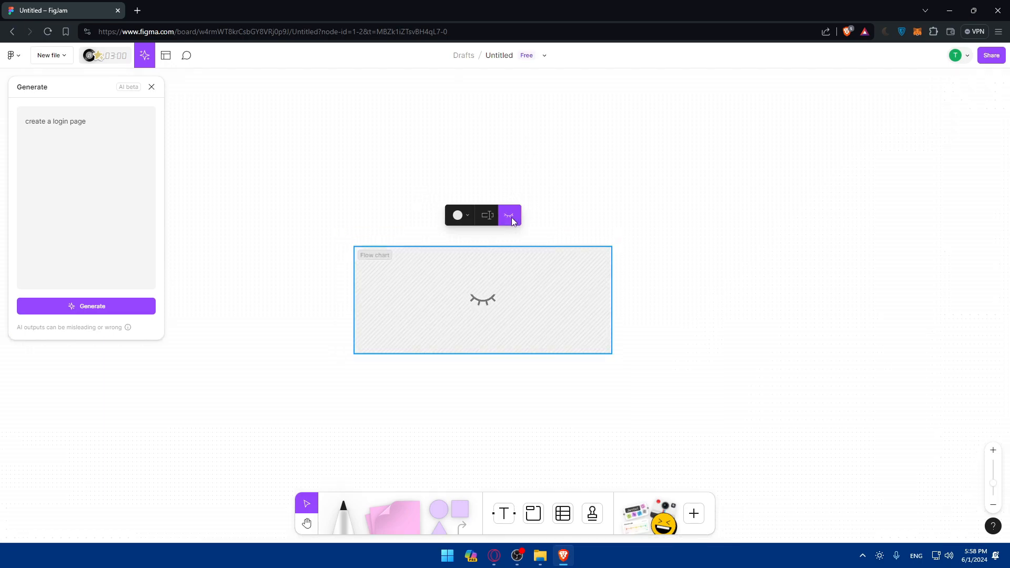
{"action": "left_click", "coordinate": [508, 215]}
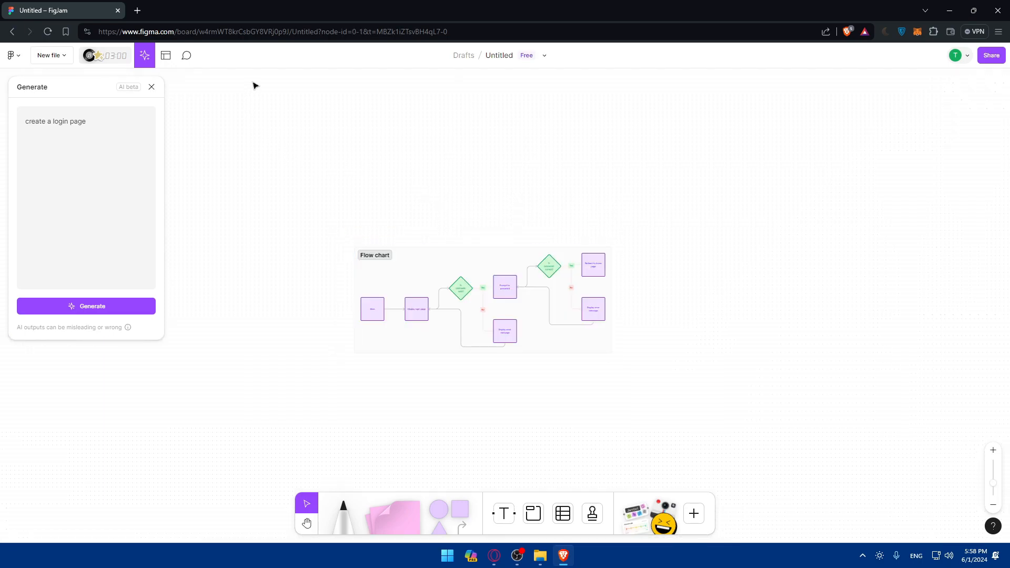
Create a blank FigJam whiteboard, then a new design file from the main menu.
{"action": "left_click", "coordinate": [51, 54]}
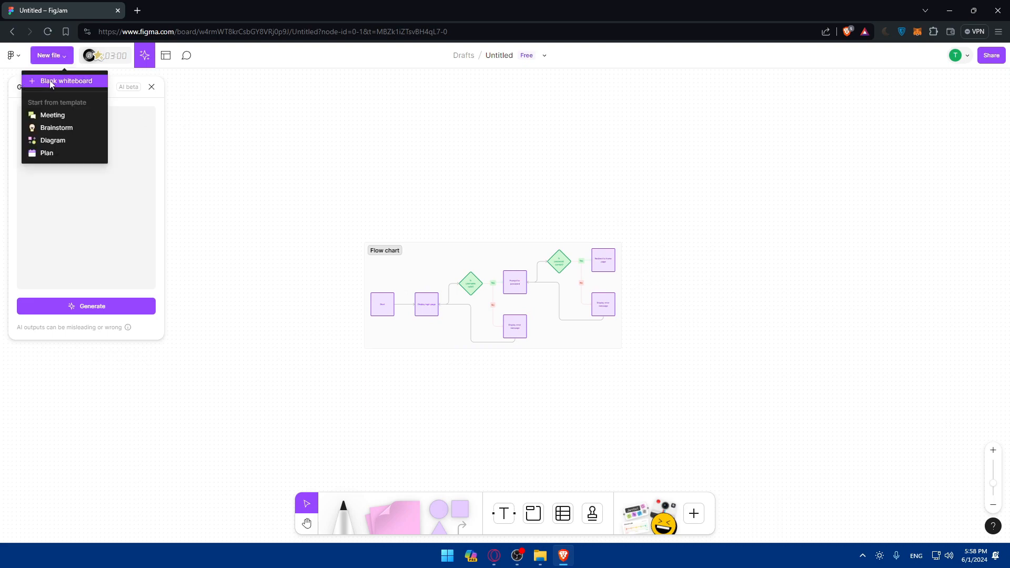
{"action": "left_click", "coordinate": [66, 80]}
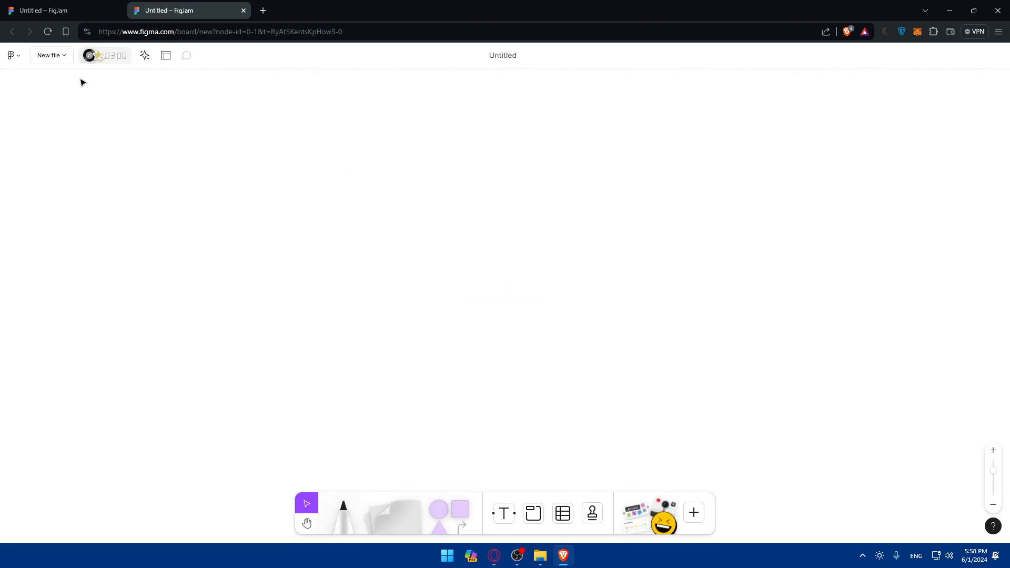
{"action": "left_click", "coordinate": [10, 56]}
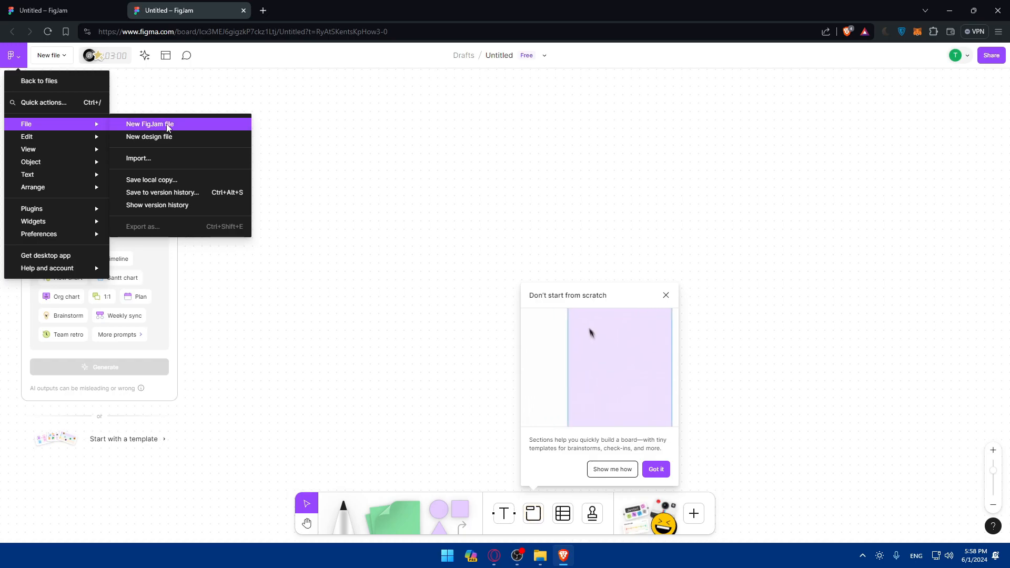
{"action": "left_click", "coordinate": [149, 124]}
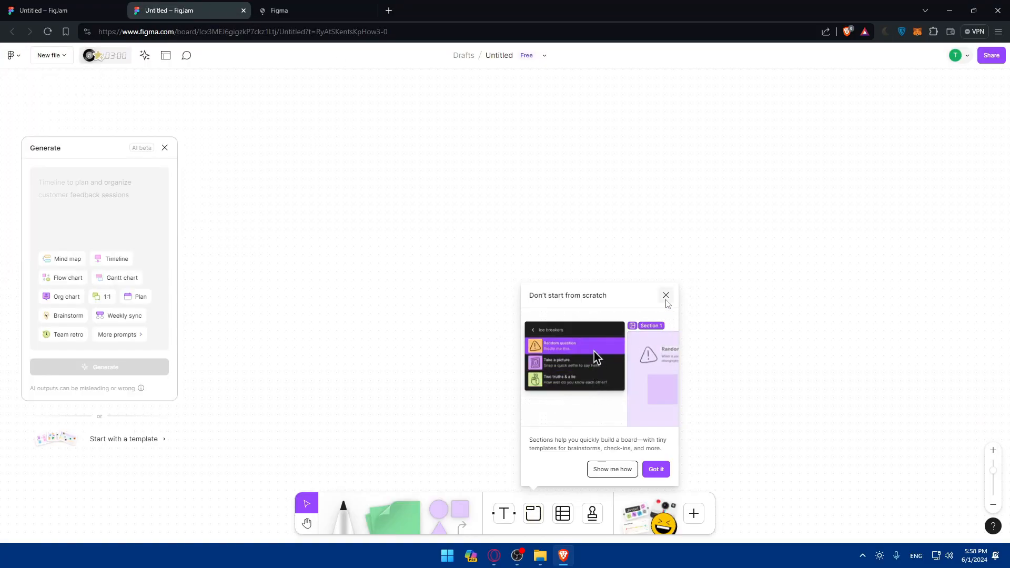
Dismiss the sections tip and write 'create a login page' in the AI prompt.
{"action": "left_click", "coordinate": [665, 295]}
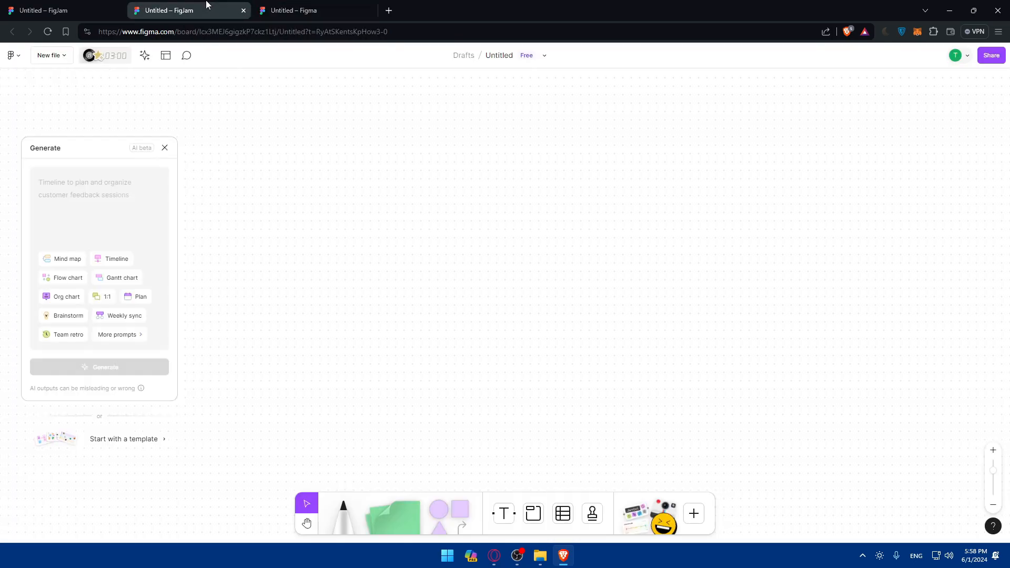
{"action": "mouse_move", "coordinate": [481, 259]}
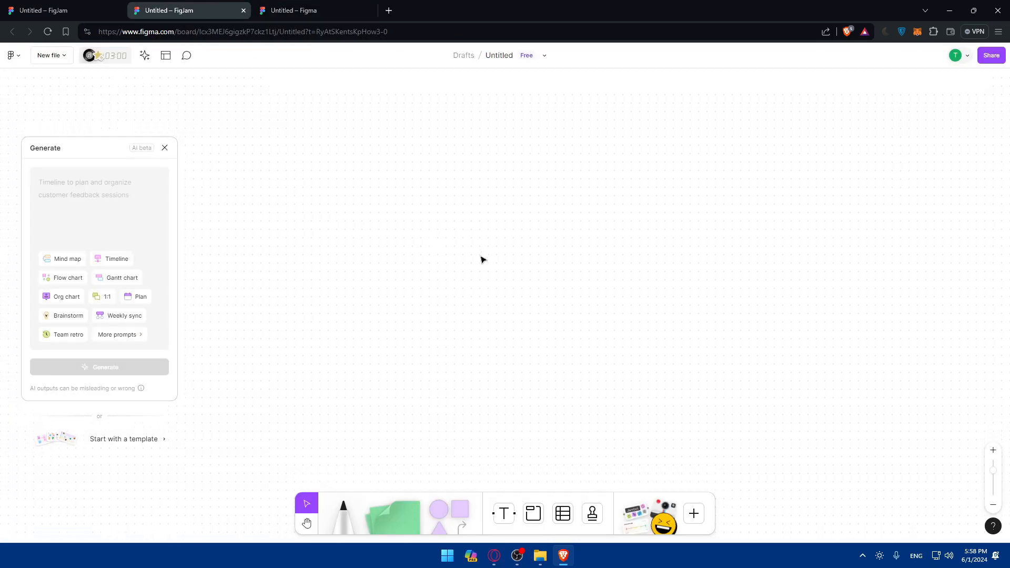
{"action": "mouse_move", "coordinate": [112, 176]}
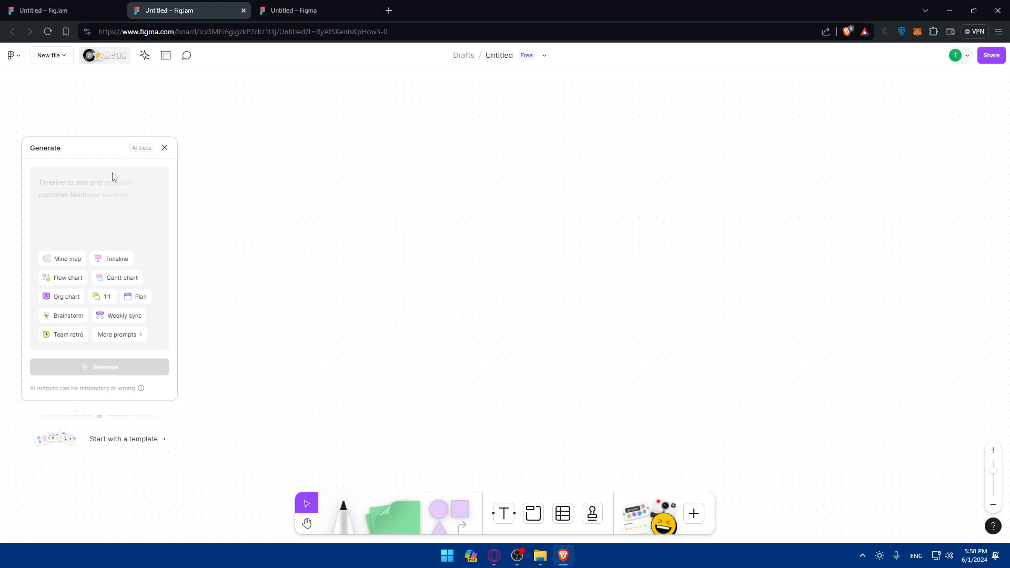
{"action": "left_click", "coordinate": [96, 193]}
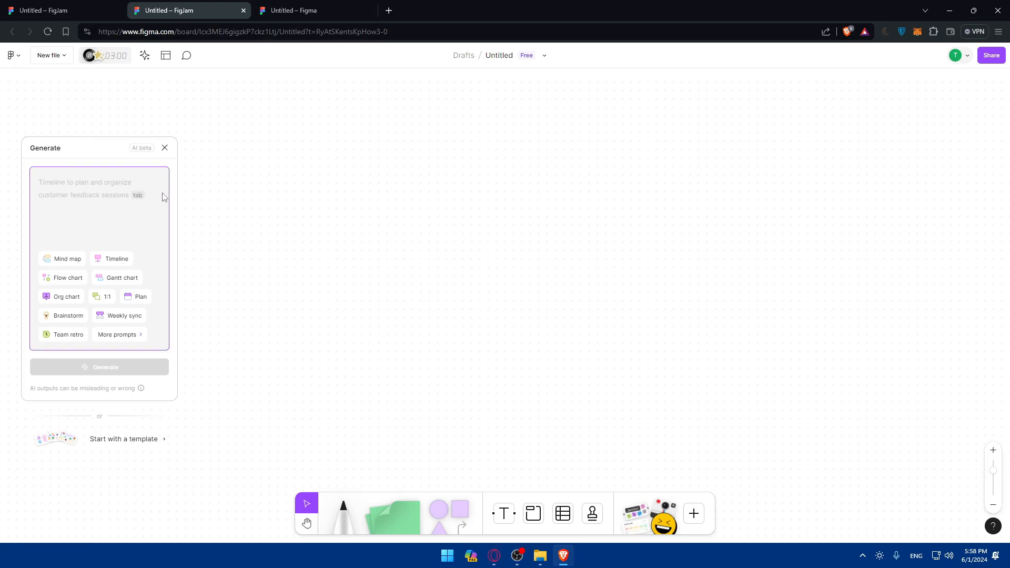
{"action": "type", "text": "create a"}
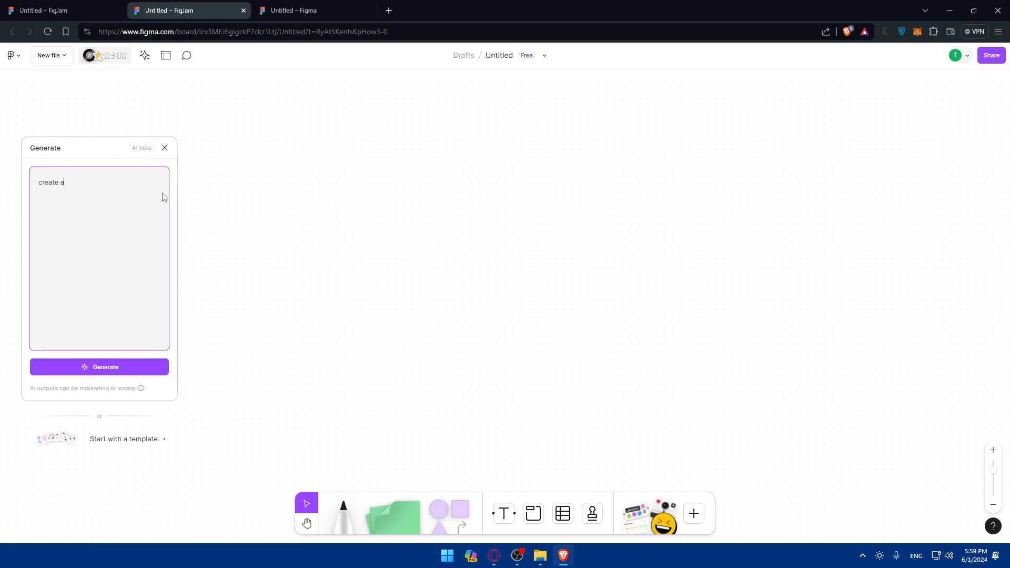
{"action": "type", "text": "login page"}
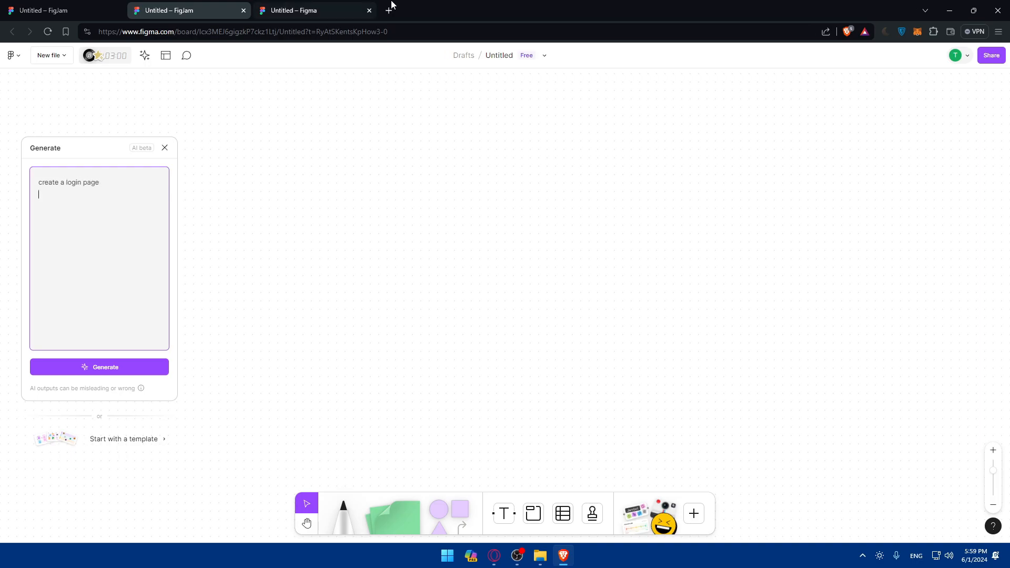
In the design file, draw two 233×24 bars and a small button rectangle beneath.
{"action": "left_click", "coordinate": [99, 366]}
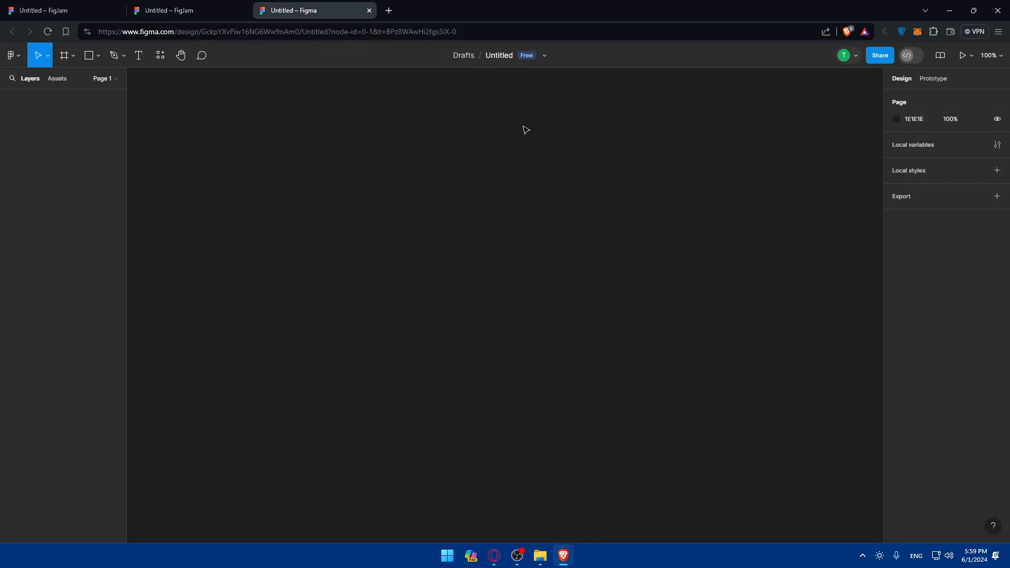
{"action": "mouse_move", "coordinate": [466, 162]}
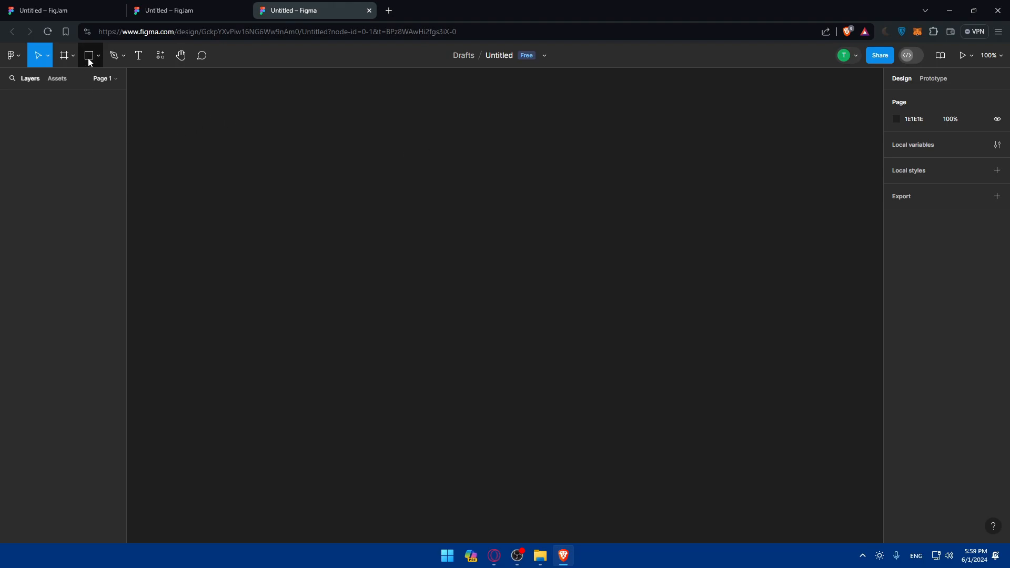
{"action": "left_click_drag", "start_coordinate": [324, 133], "coordinate": [418, 167]}
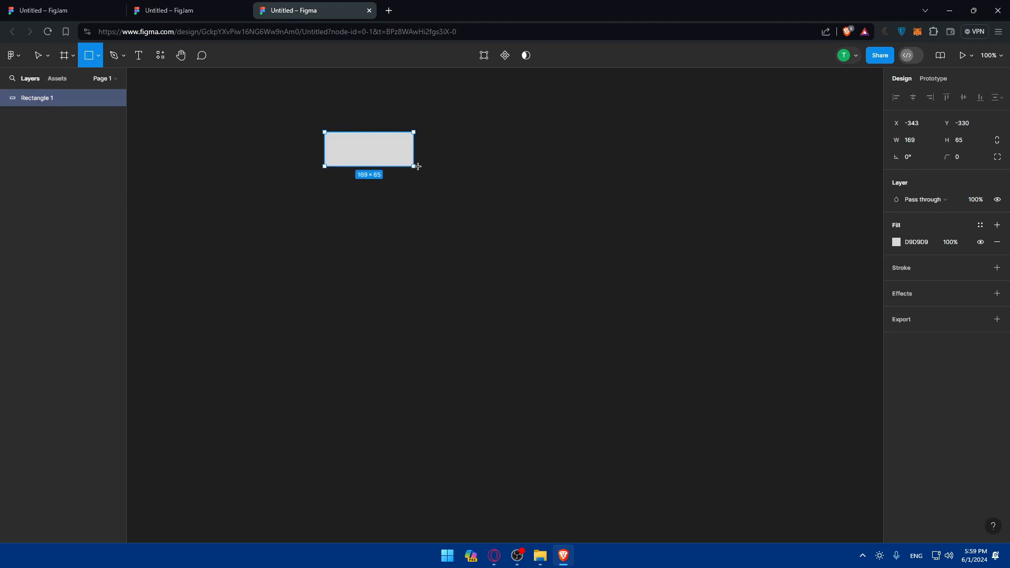
{"action": "left_click_drag", "start_coordinate": [416, 166], "coordinate": [457, 149]}
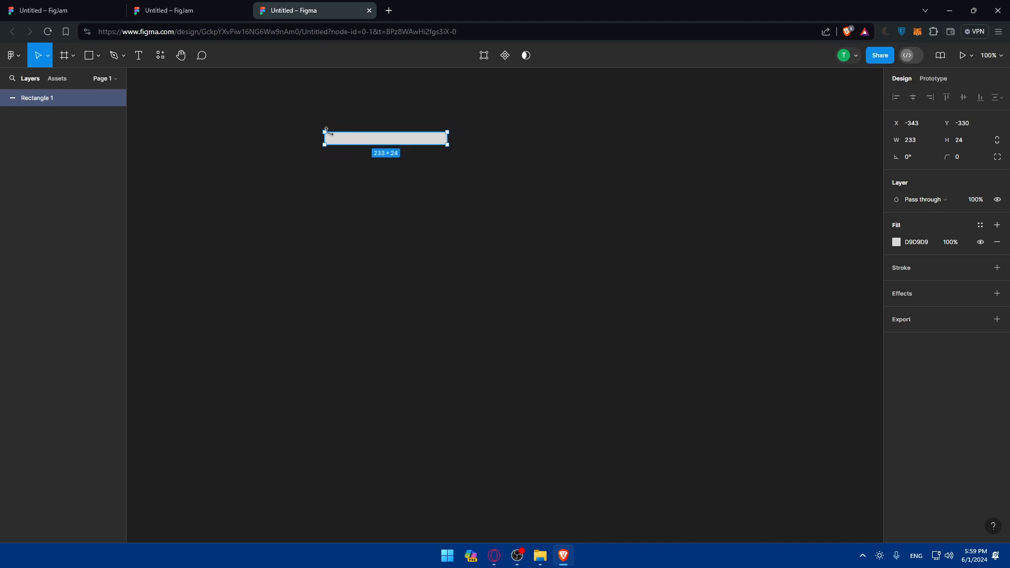
{"action": "mouse_move", "coordinate": [327, 181]}
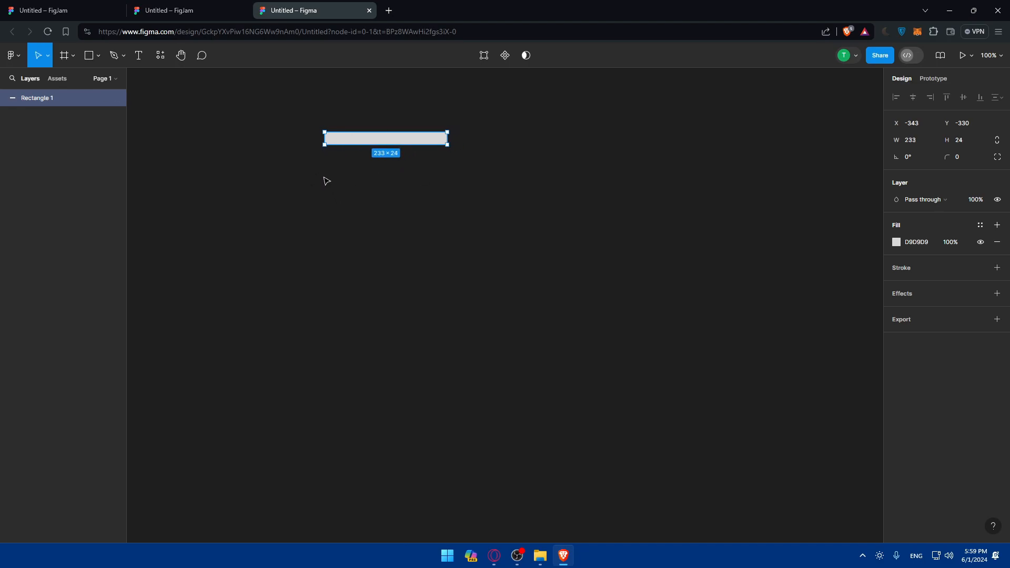
{"action": "left_click", "coordinate": [99, 55]}
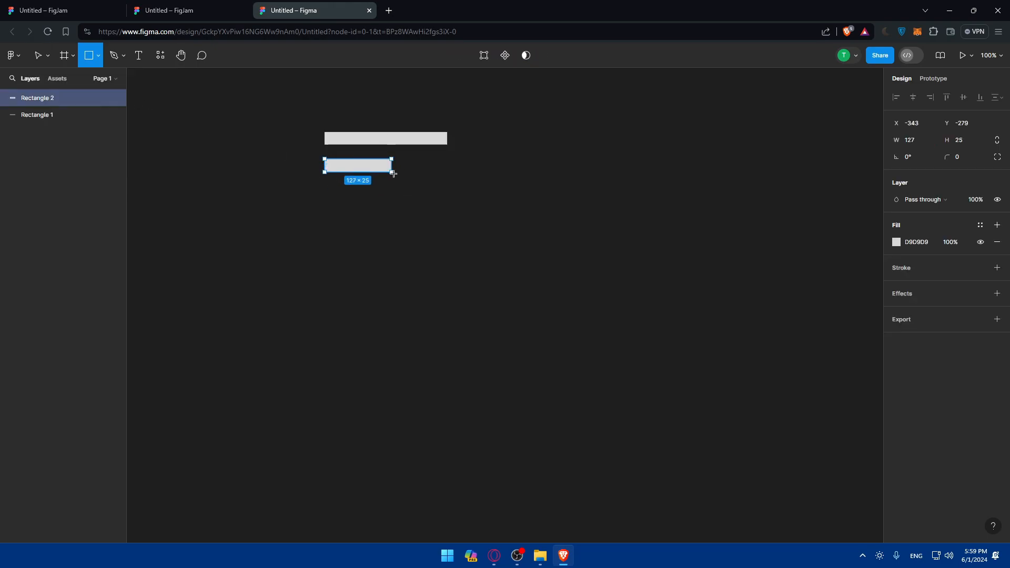
{"action": "left_click_drag", "start_coordinate": [392, 165], "coordinate": [449, 165]}
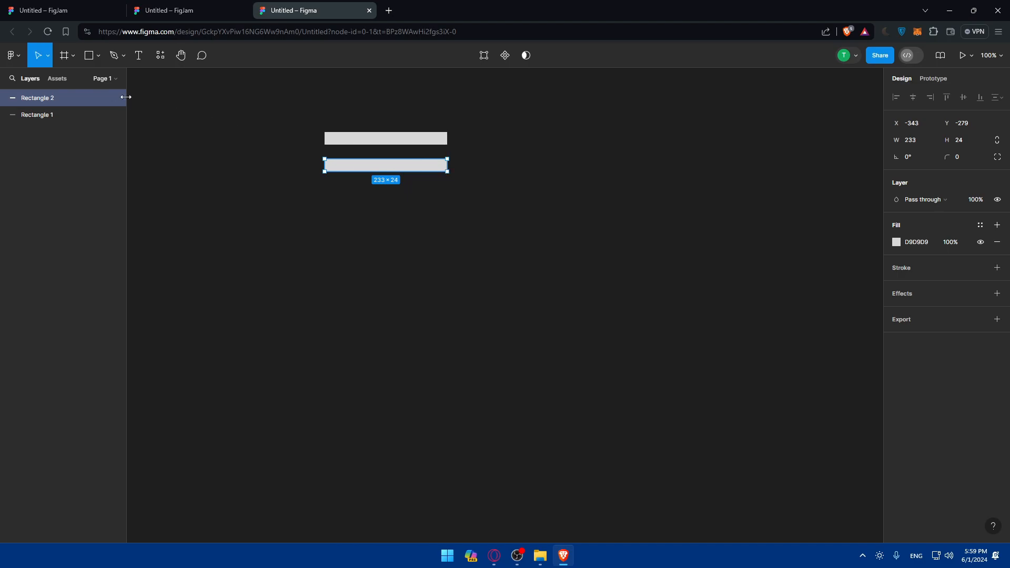
{"action": "left_click", "coordinate": [98, 56]}
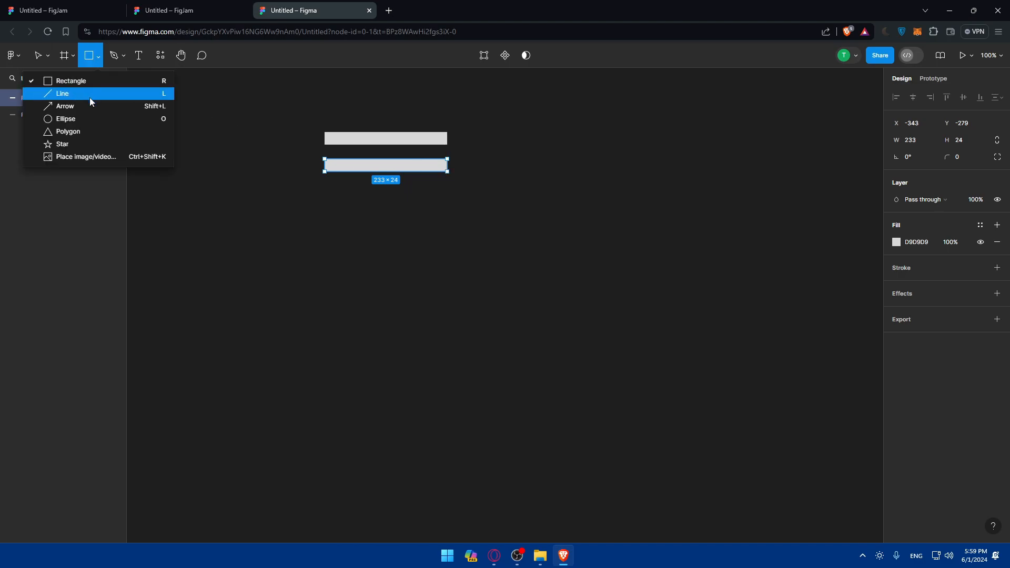
{"action": "mouse_move", "coordinate": [78, 81]}
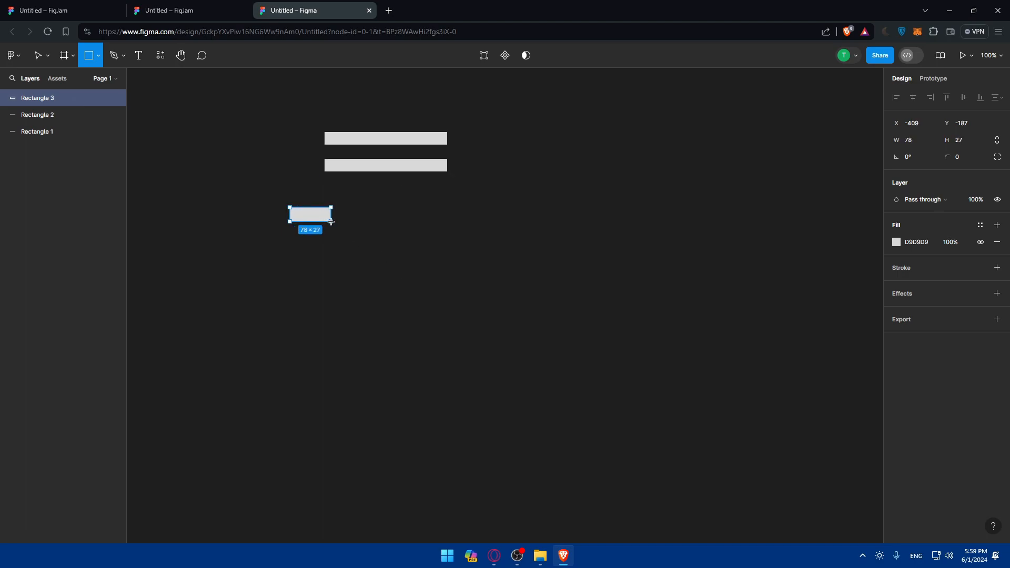
{"action": "left_click_drag", "start_coordinate": [330, 215], "coordinate": [342, 218]}
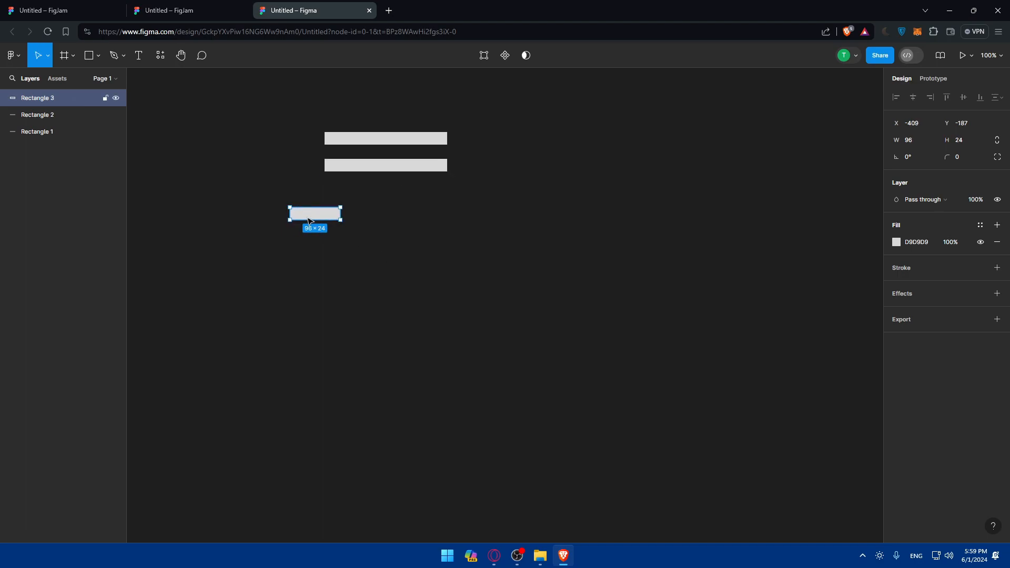
Add 'Username', 'Password' and 'Login' text, fitting the button rectangle under Login.
{"action": "left_click", "coordinate": [137, 54]}
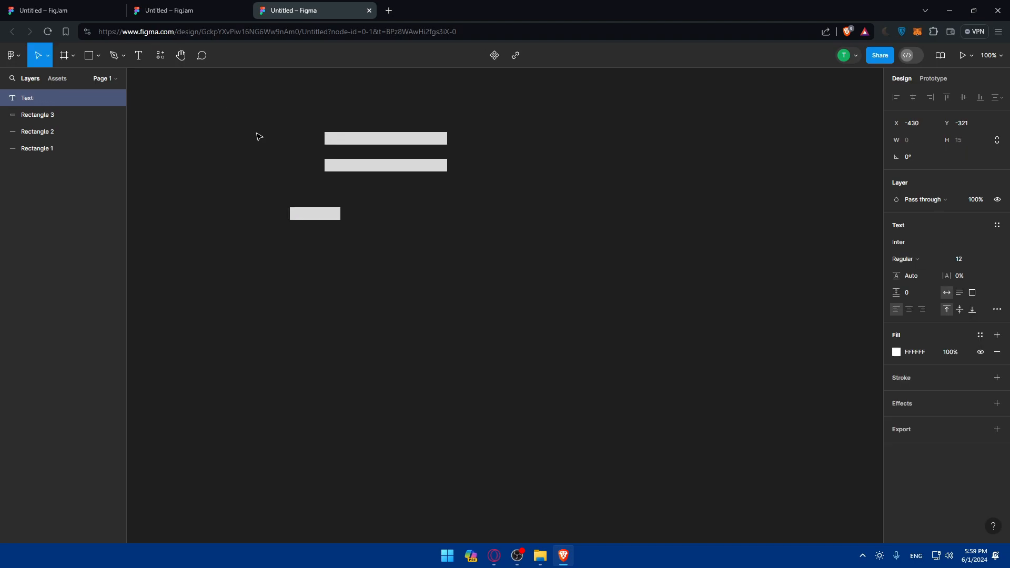
{"action": "type", "text": "User"}
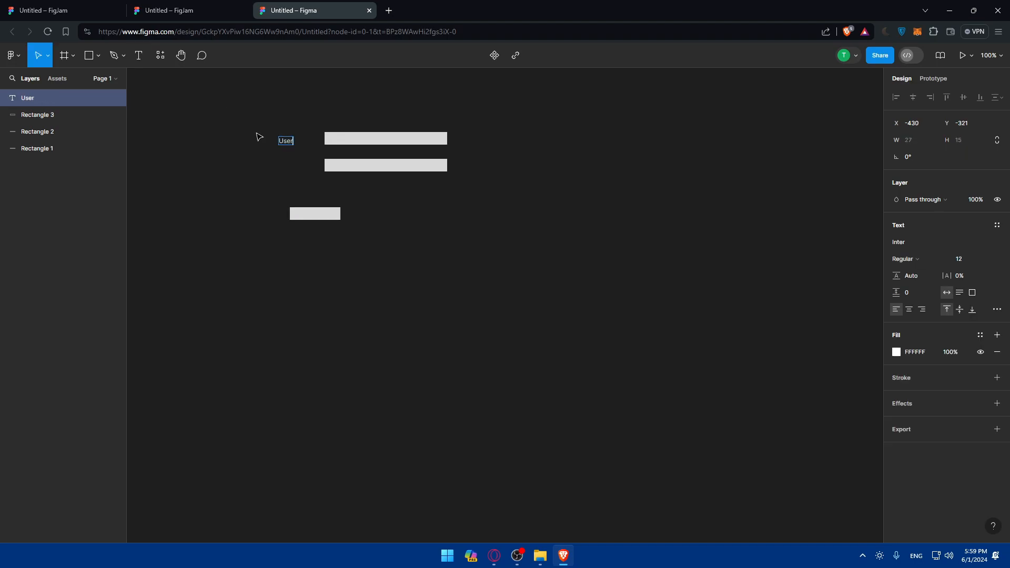
{"action": "type", "text": "rna="}
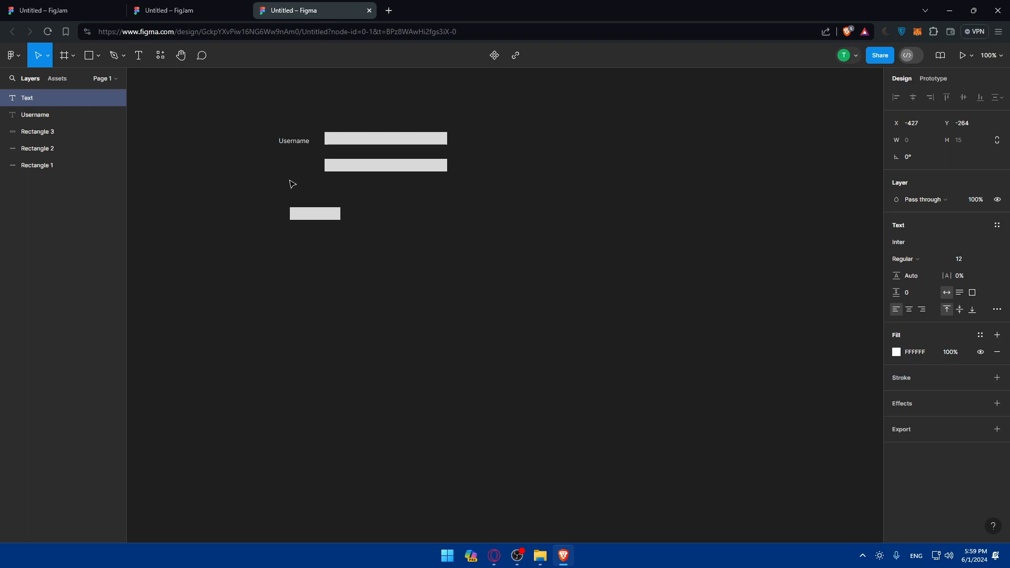
{"action": "type", "text": "Password"}
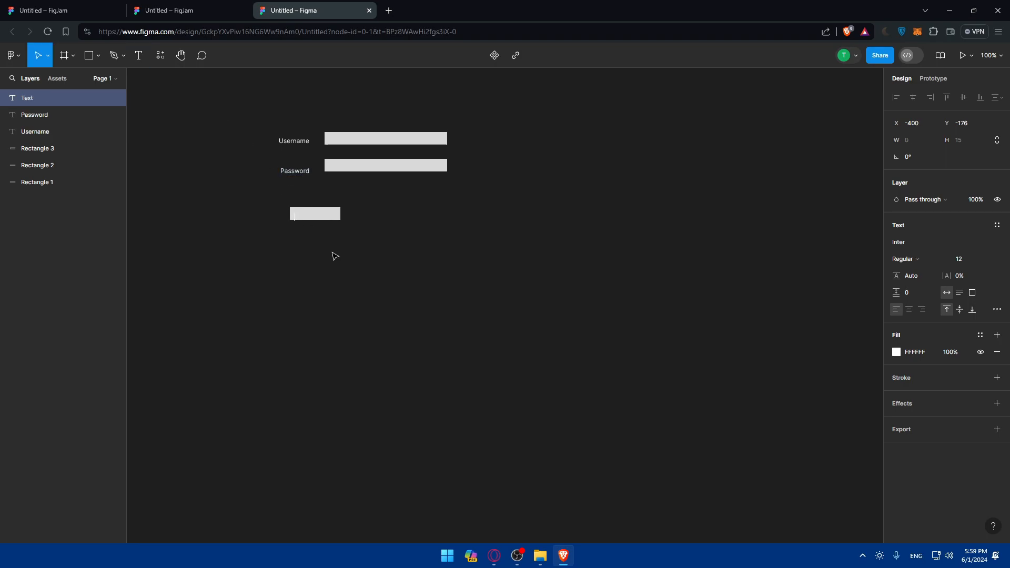
{"action": "type", "text": "Login"}
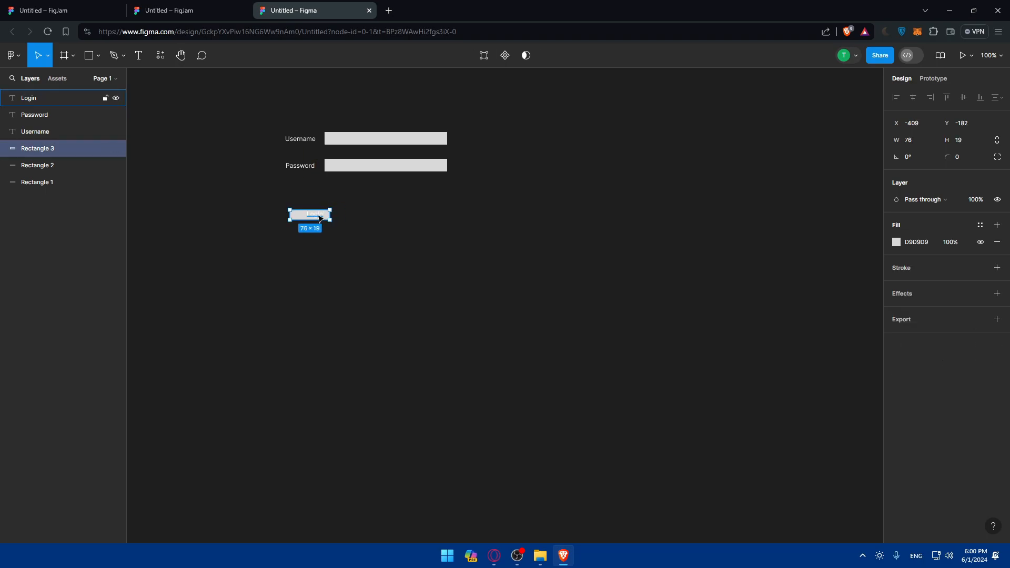
{"action": "left_click_drag", "start_coordinate": [309, 216], "coordinate": [342, 198]}
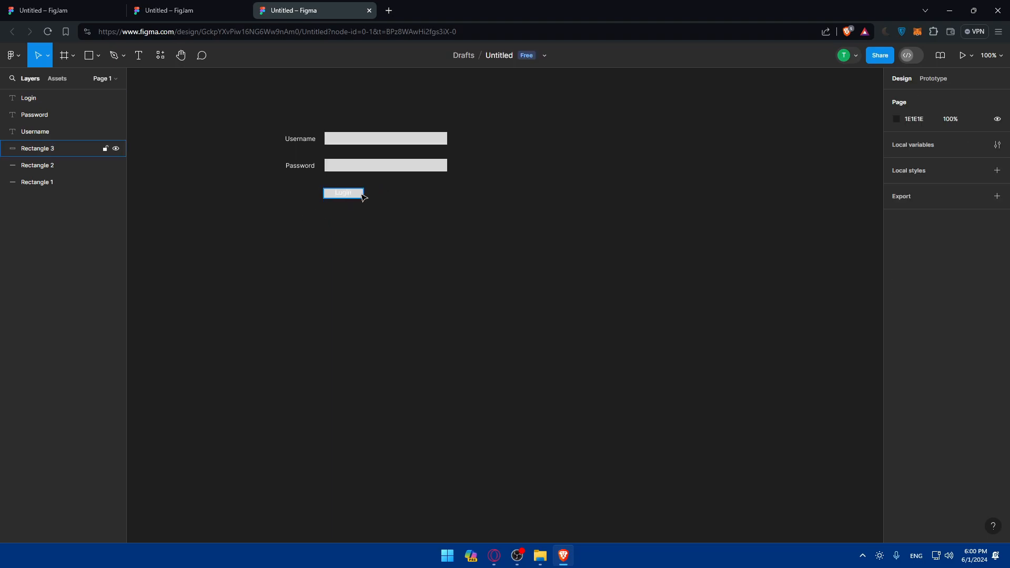
Make the Login text blue and its button rectangle pink.
{"action": "left_click", "coordinate": [343, 192]}
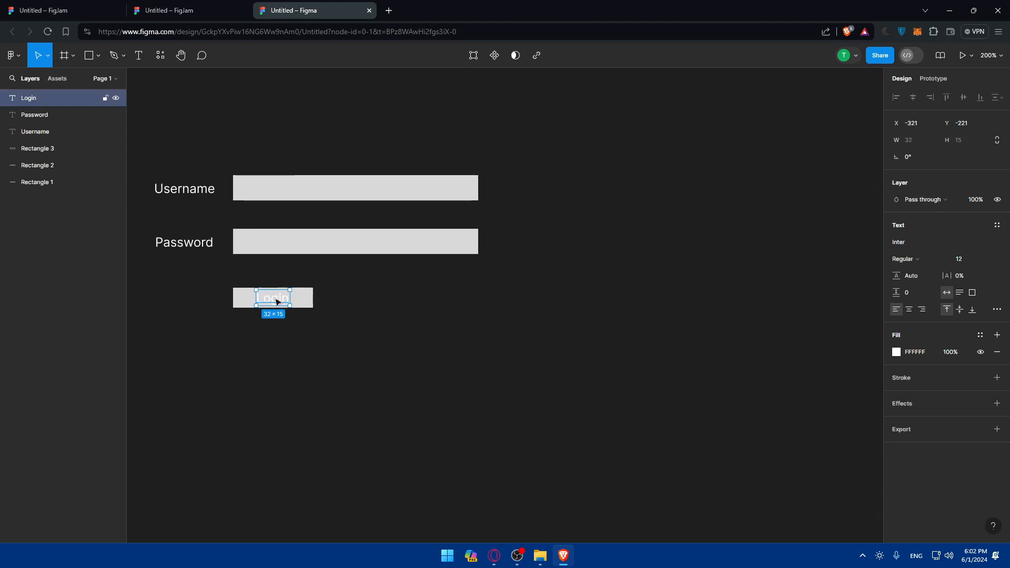
{"action": "left_click", "coordinate": [896, 352]}
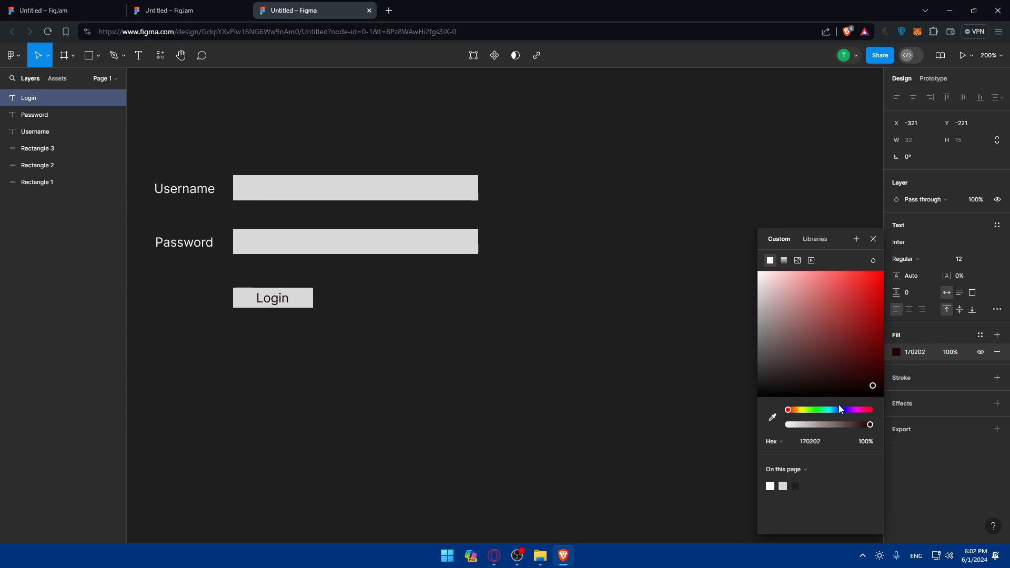
{"action": "left_click", "coordinate": [272, 297]}
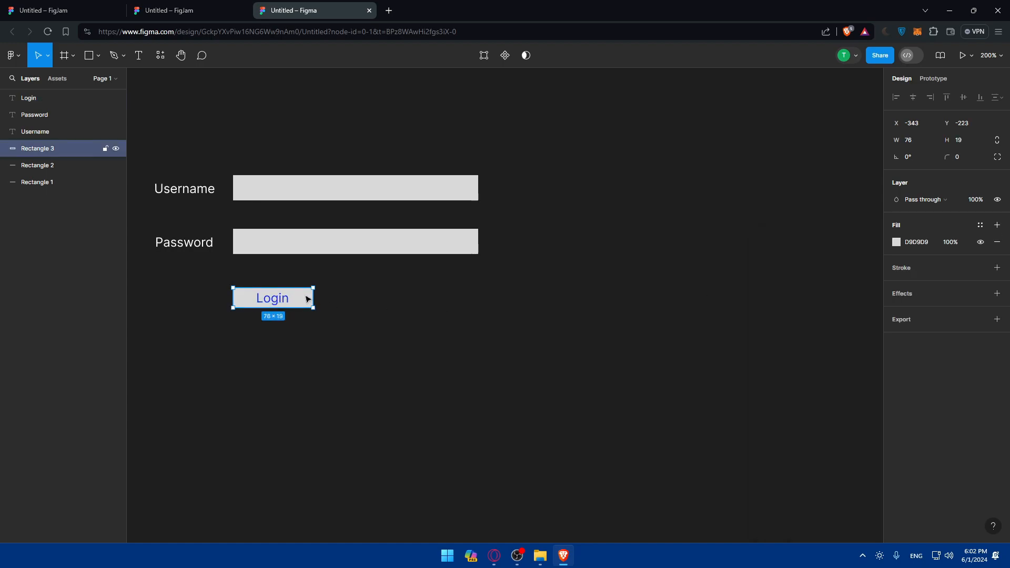
{"action": "left_click", "coordinate": [918, 242]}
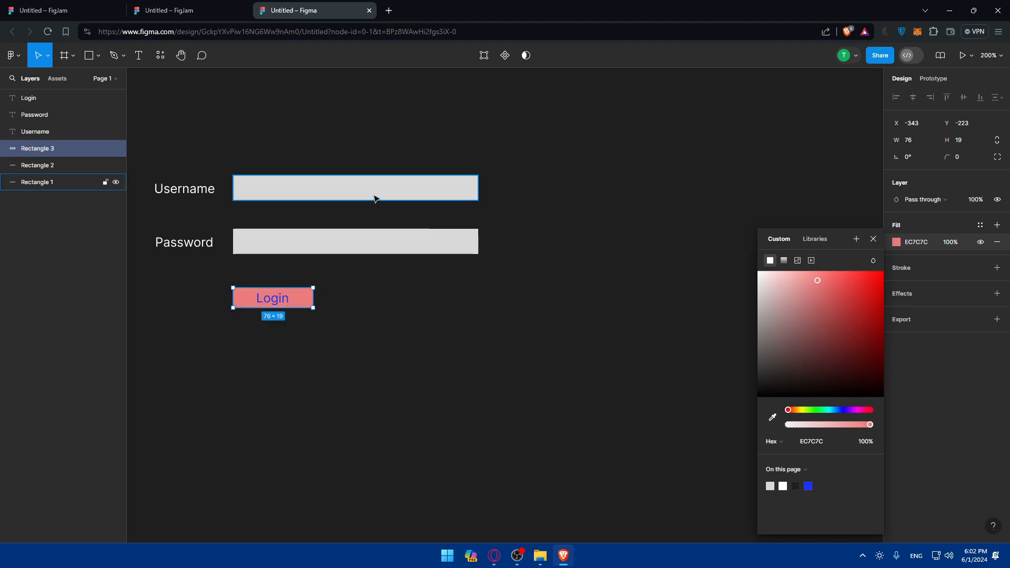
Make both input fields grey and the Username and Password labels red.
{"action": "left_click", "coordinate": [36, 181]}
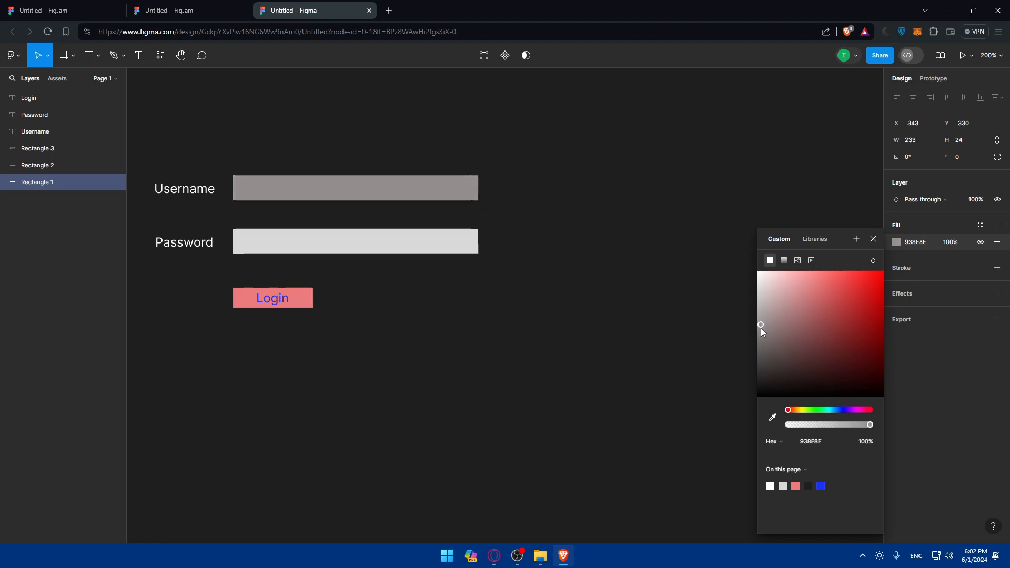
{"action": "left_click", "coordinate": [355, 241]}
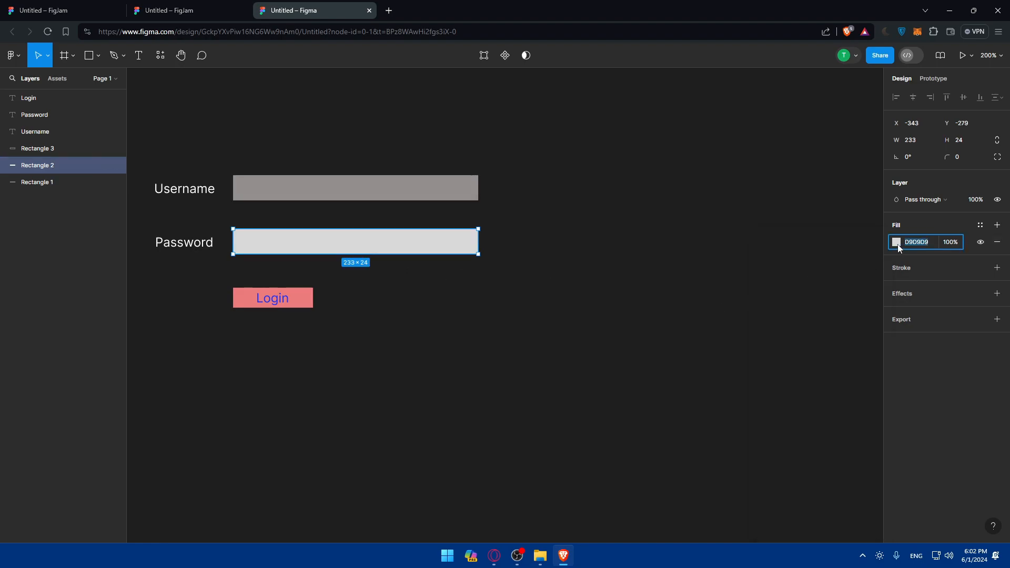
{"action": "left_click", "coordinate": [895, 241]}
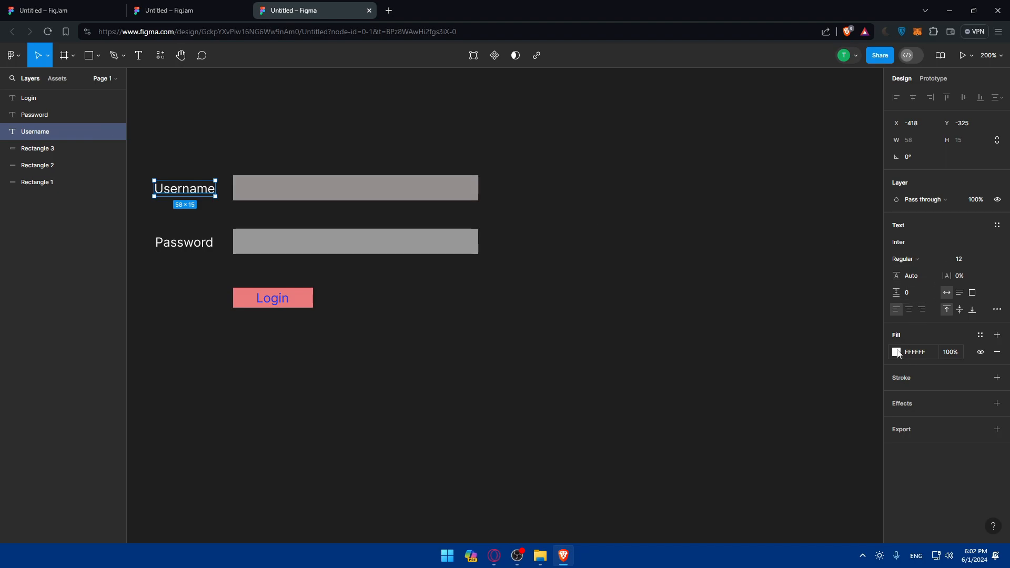
{"action": "left_click", "coordinate": [895, 352]}
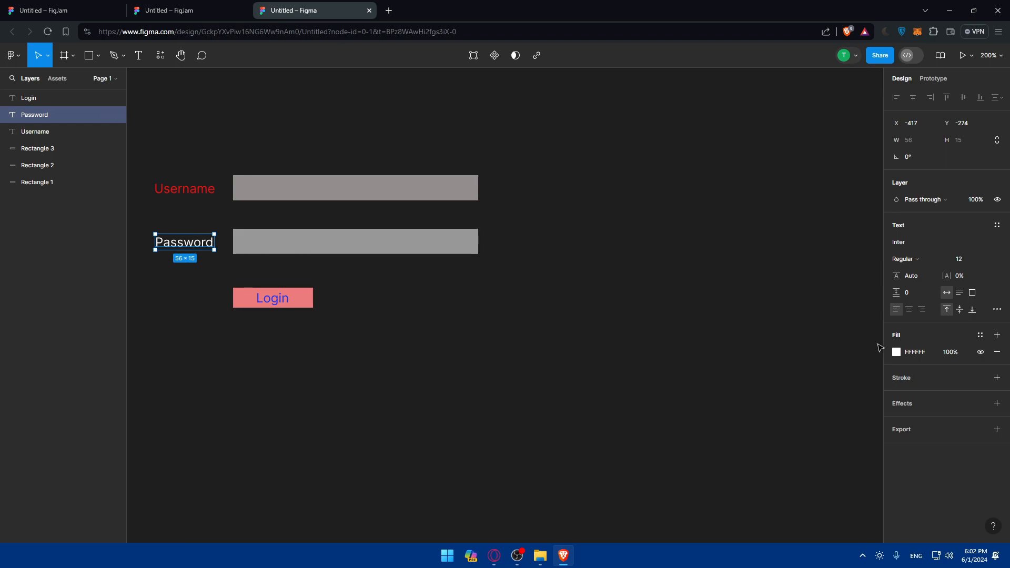
{"action": "left_click", "coordinate": [896, 352]}
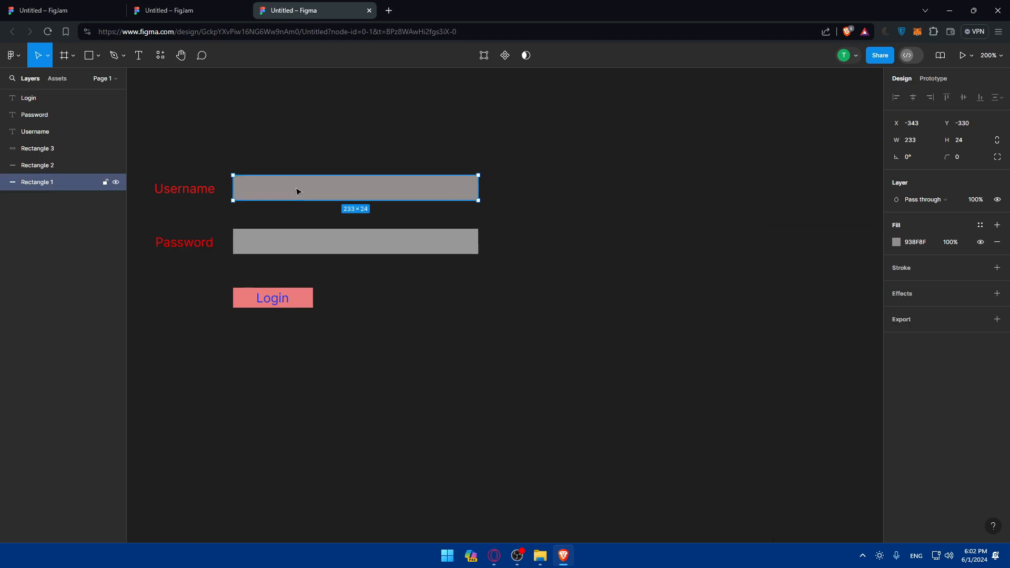
{"action": "mouse_move", "coordinate": [548, 190]}
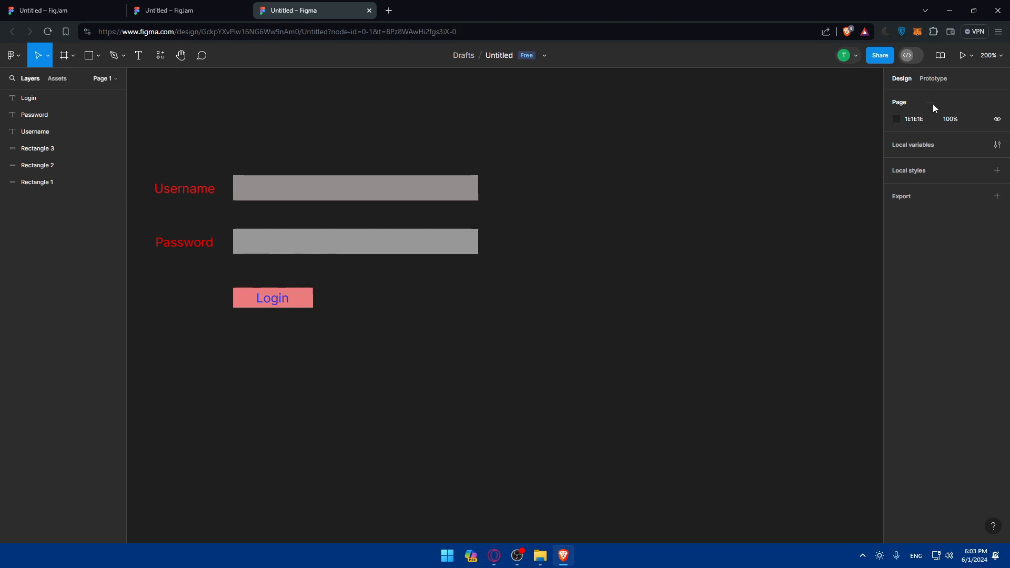
Choose iPhone 15 Pro in Blue Titanium as the prototype device model.
{"action": "left_click", "coordinate": [932, 78]}
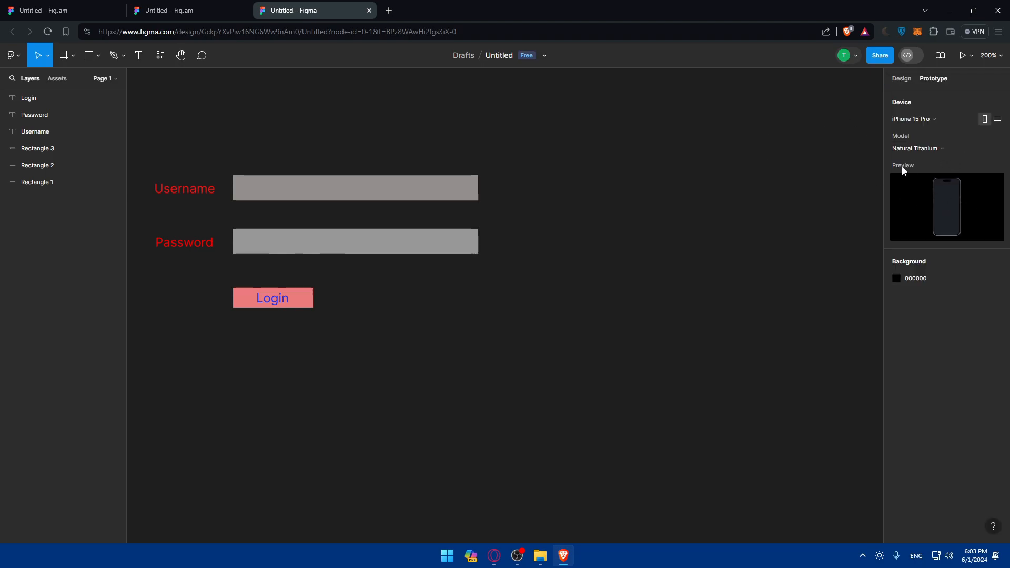
{"action": "left_click", "coordinate": [915, 149]}
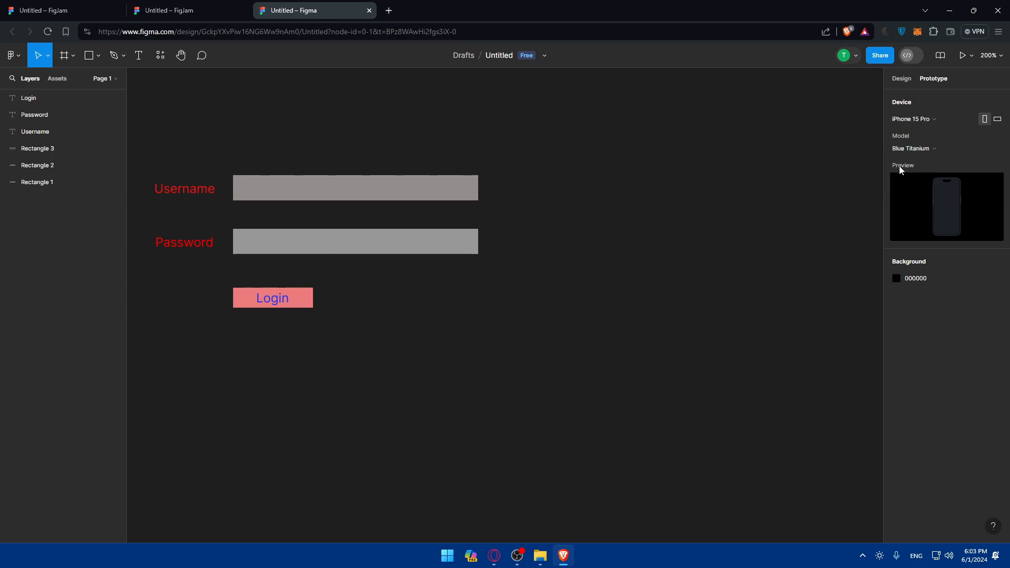
{"action": "mouse_move", "coordinate": [910, 247]}
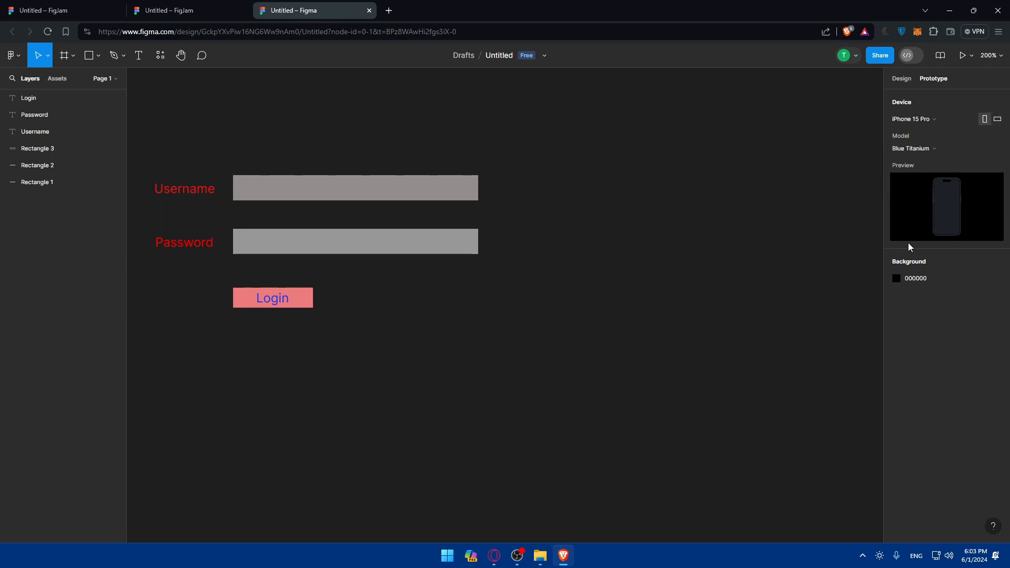
{"action": "right_click", "coordinate": [543, 161]}
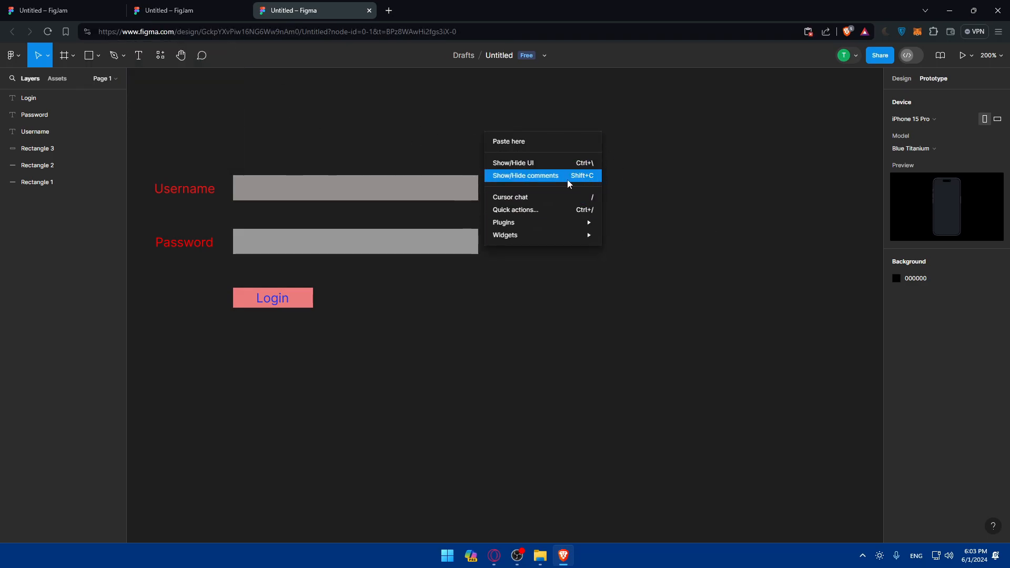
{"action": "mouse_move", "coordinate": [504, 234]}
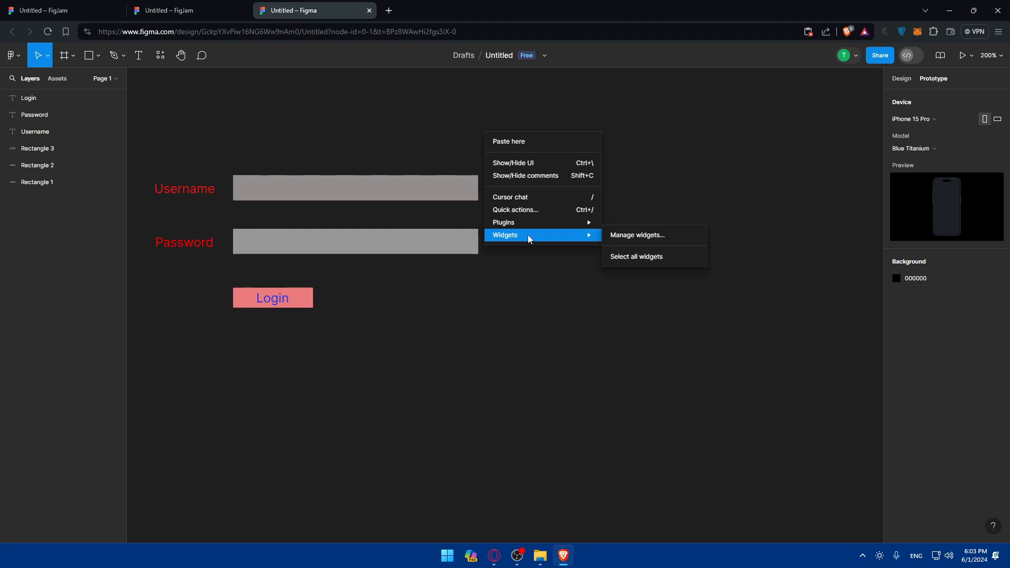
{"action": "mouse_move", "coordinate": [516, 222]}
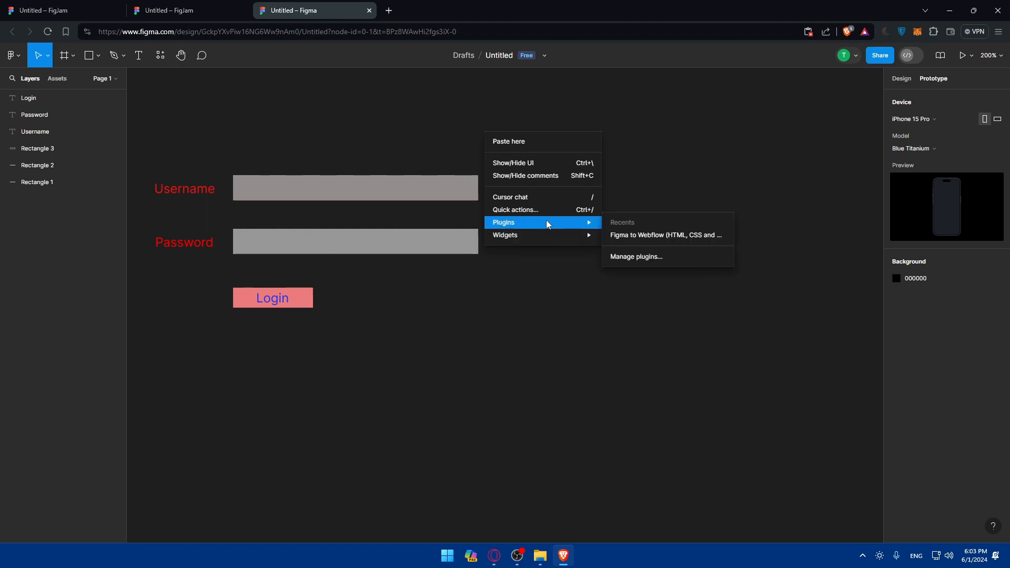
{"action": "mouse_move", "coordinate": [563, 232]}
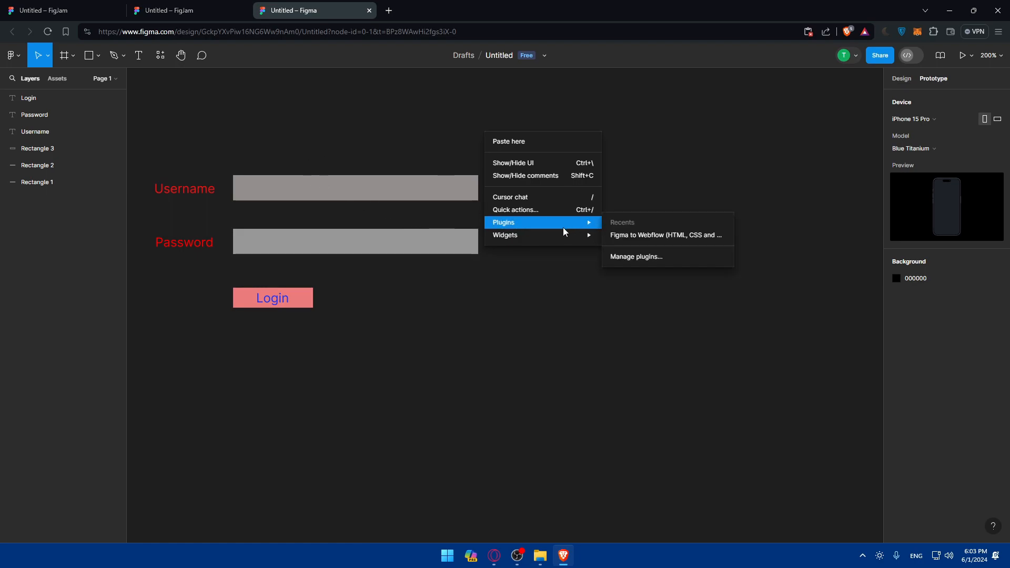
{"action": "left_click", "coordinate": [562, 334]}
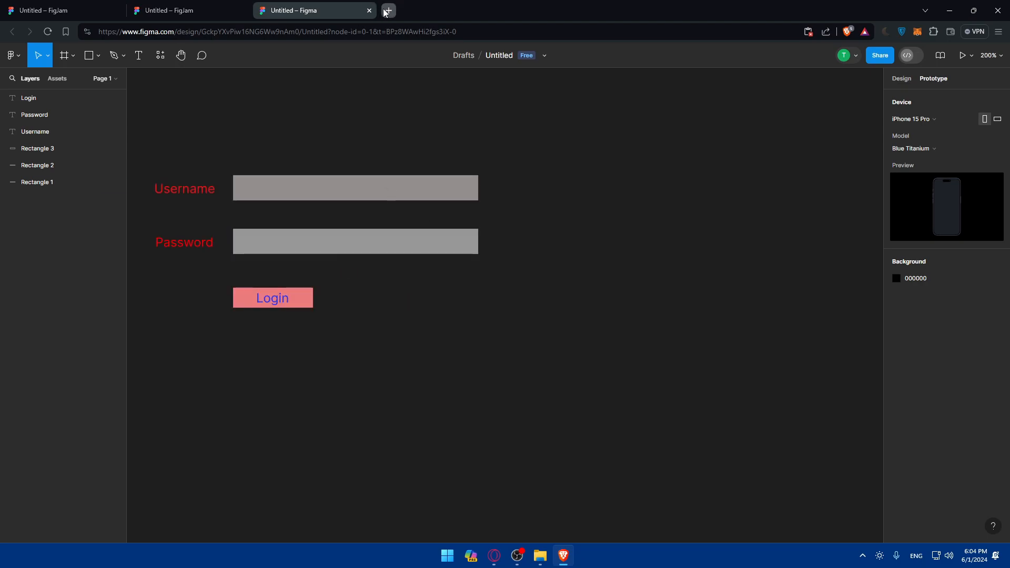
Open a new Brave tab and enter 'chatgpt' in the address bar.
{"action": "left_click", "coordinate": [387, 11]}
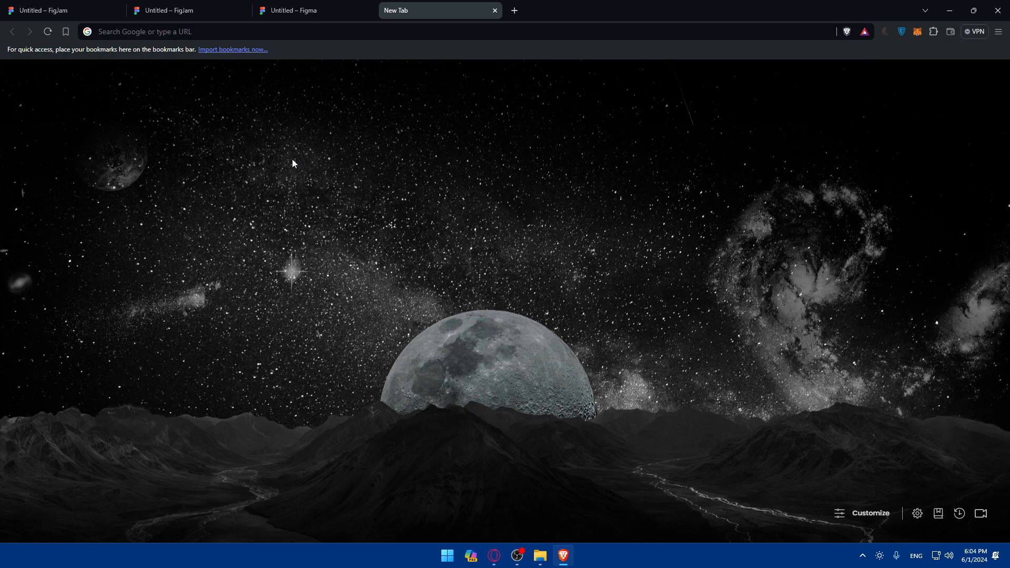
{"action": "type", "text": "chatgpt.com/?oai-dm=1"}
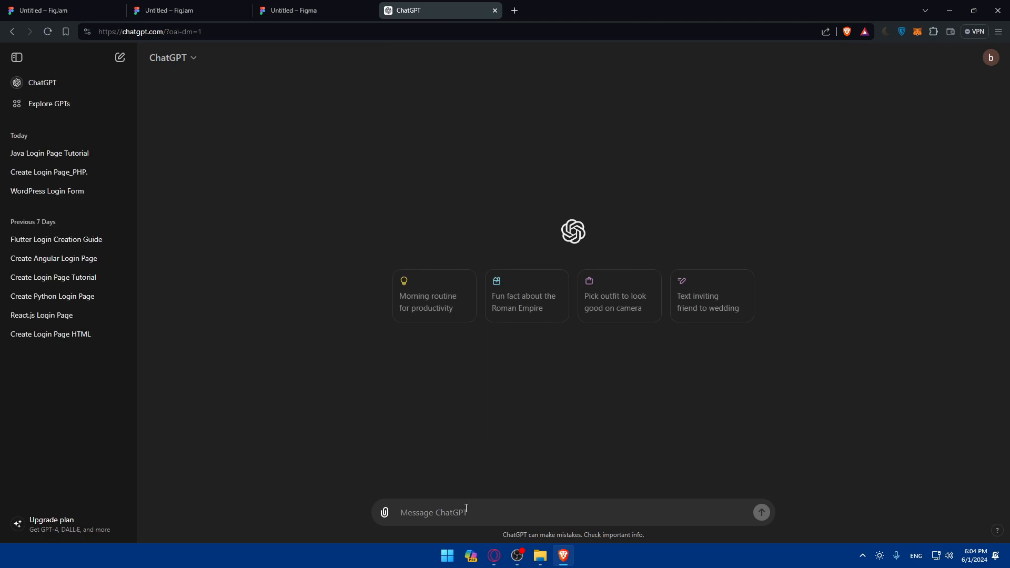
Ask ChatGPT 'how to create a login page in figma' and scroll through its step-by-step answer.
{"action": "type", "text": "how to creat"}
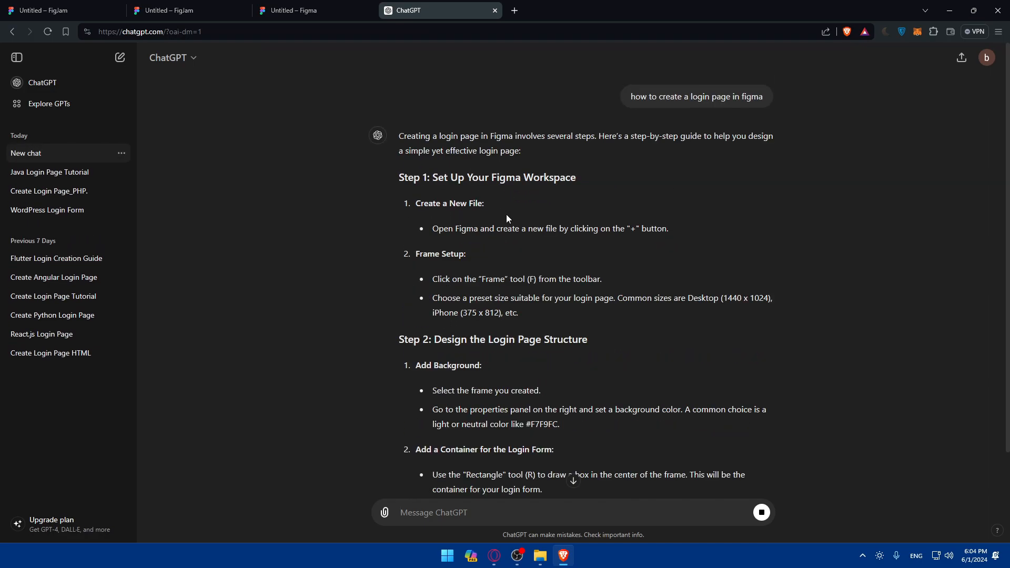
{"action": "left_click_drag", "start_coordinate": [432, 227], "coordinate": [668, 228]}
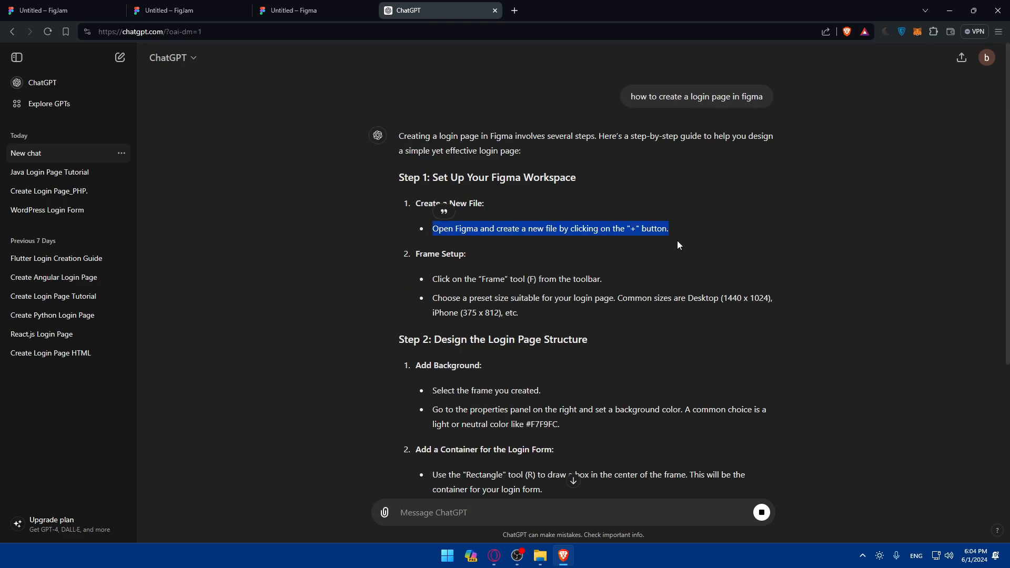
{"action": "scroll", "scroll_direction": "down", "scroll_amount": 3}
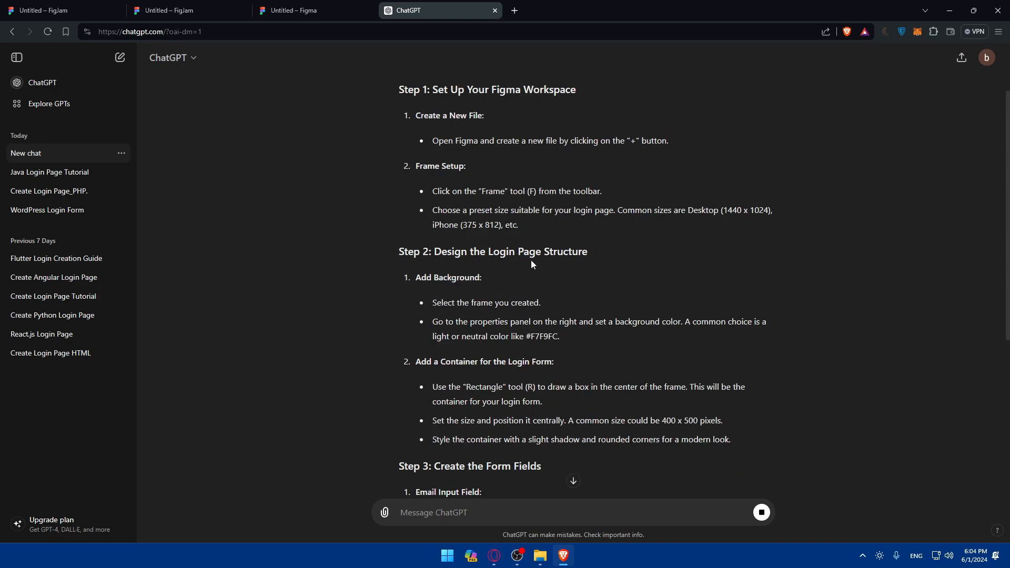
{"action": "scroll", "scroll_direction": "down", "scroll_amount": 3}
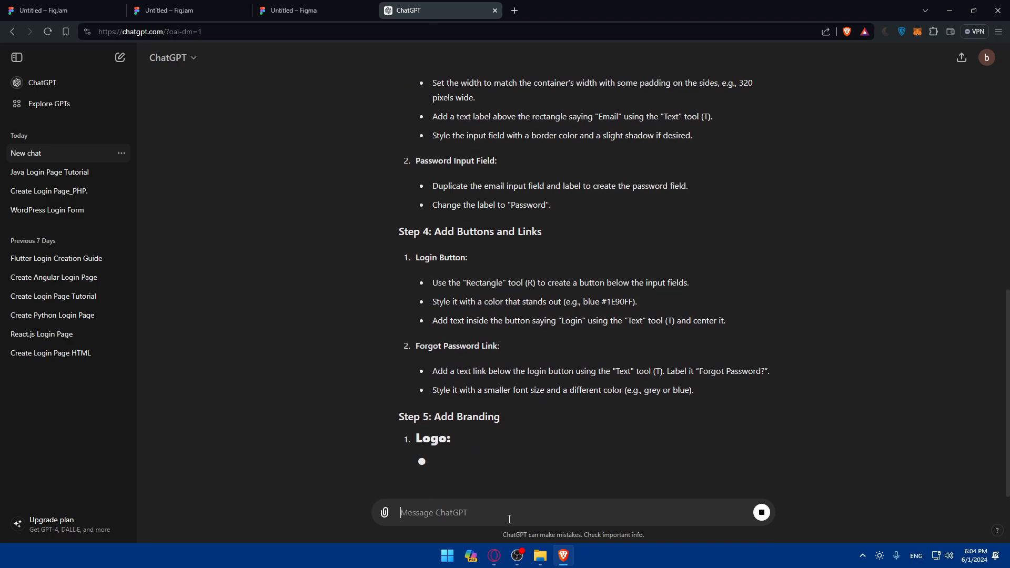
{"action": "type", "text": "kgjbsjdbg"}
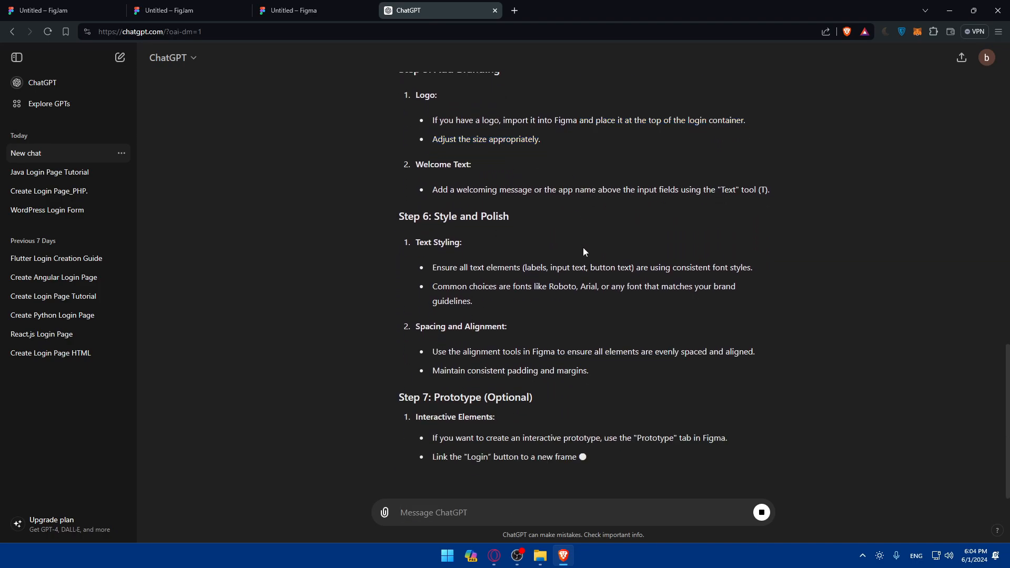
{"action": "scroll", "scroll_direction": "down", "scroll_amount": 3}
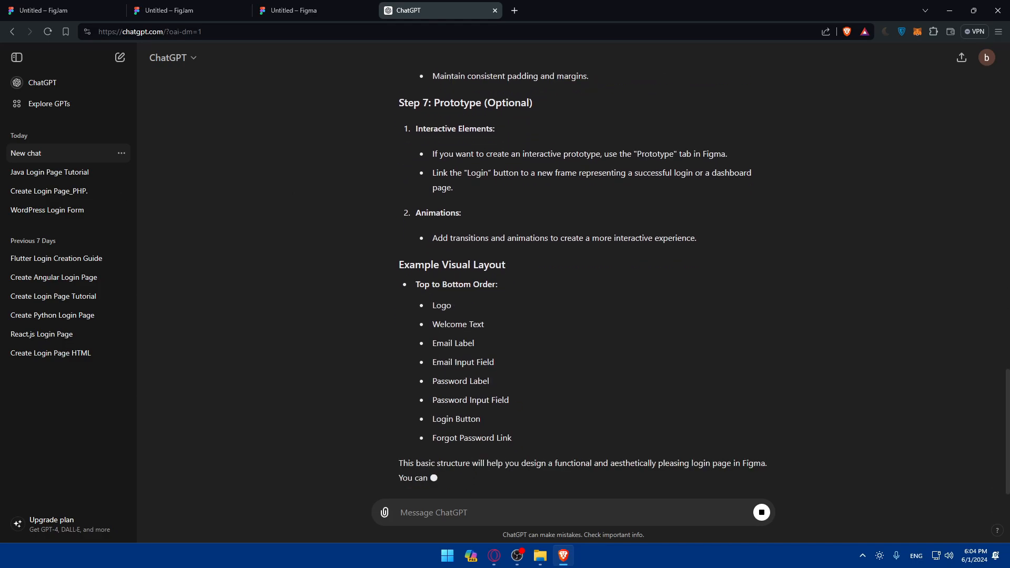